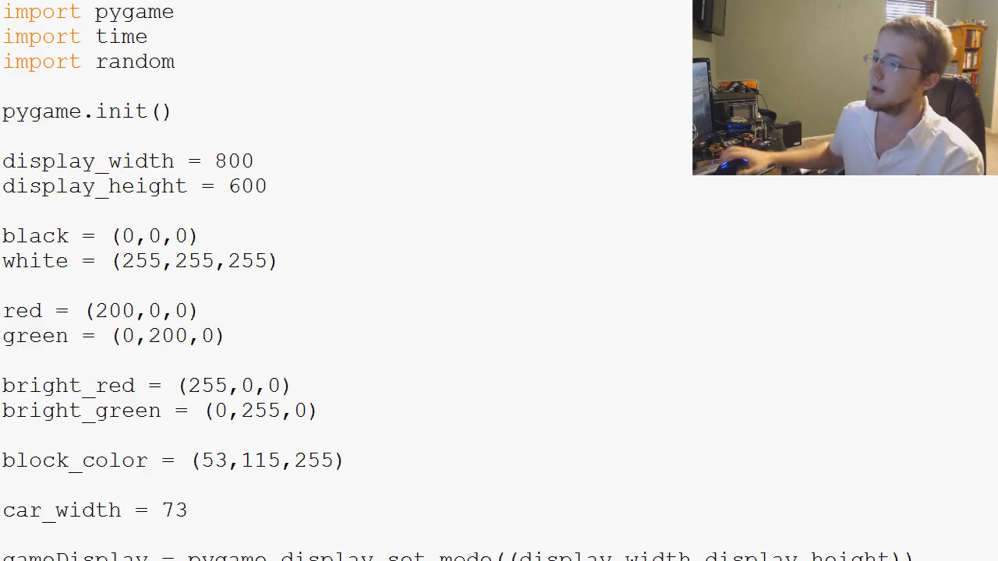
Scroll through the script between quitgame and game_intro to place the copied game_intro function
scroll("down", 3)
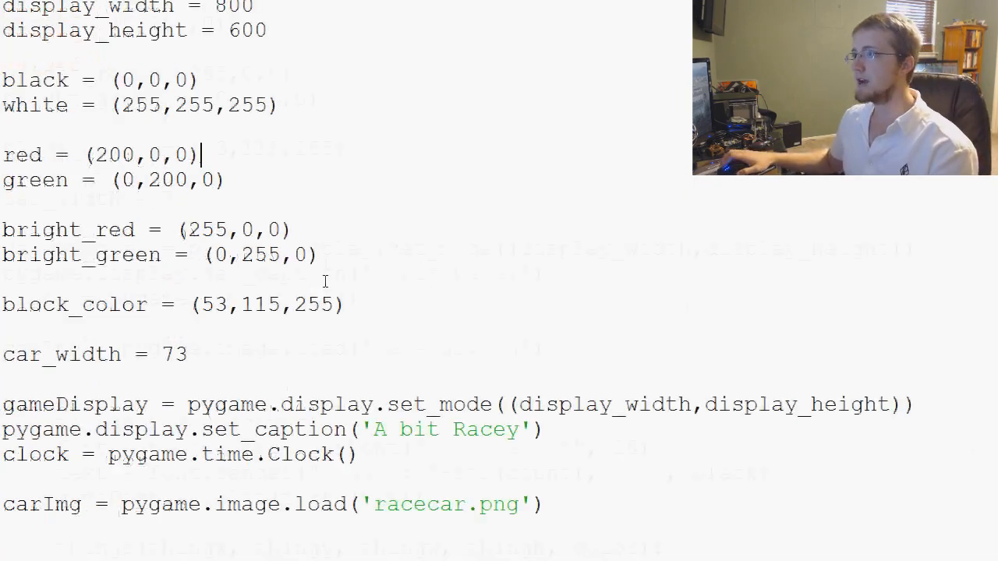
scroll("down", 3)
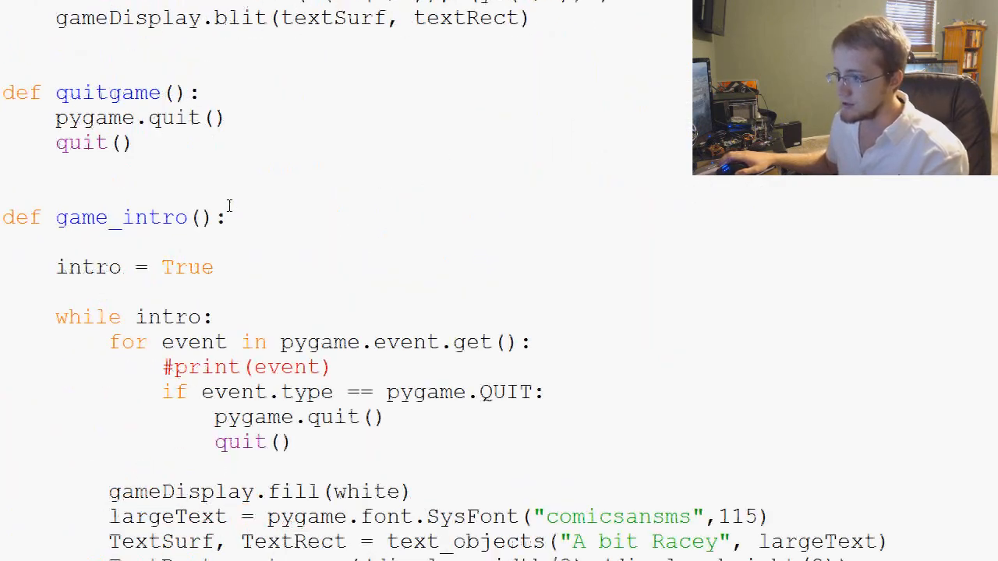
scroll("down", 3)
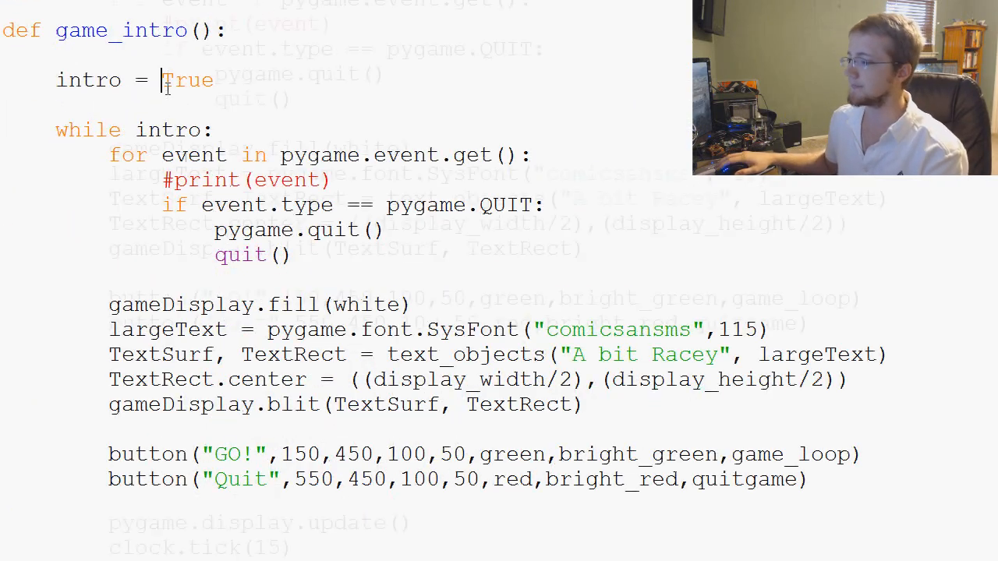
scroll("down", 3)
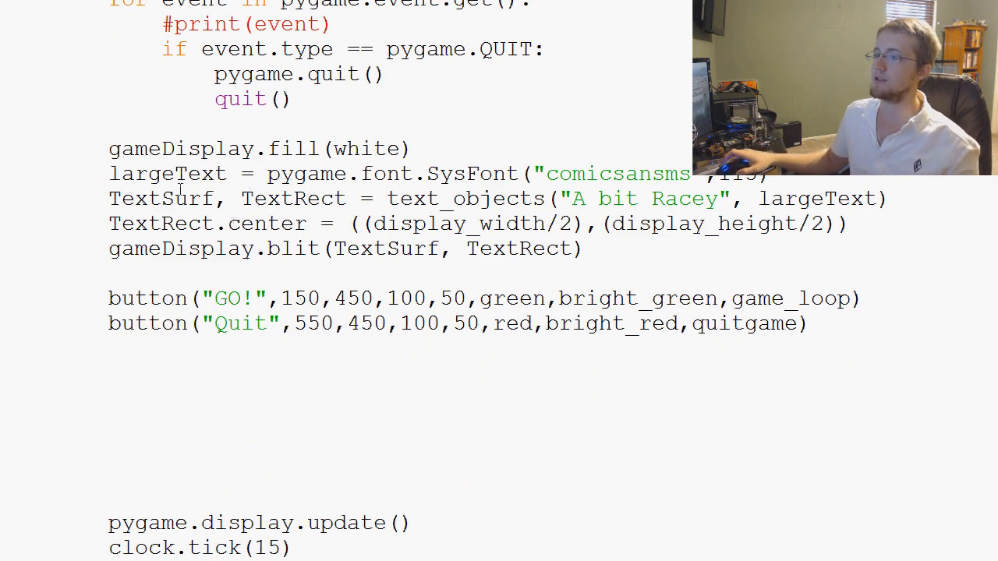
scroll("up", 3)
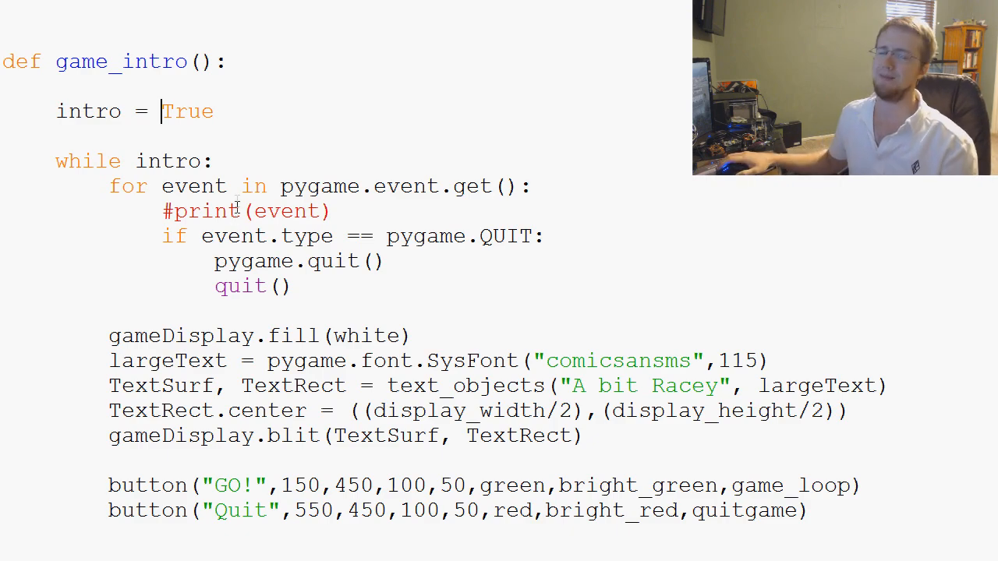
scroll("down", 3)
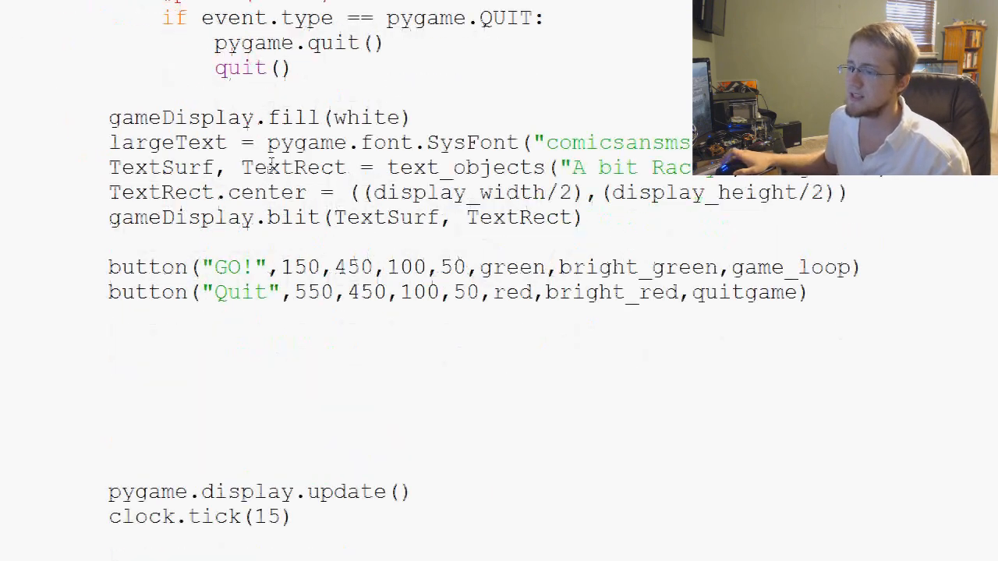
scroll("down", 3)
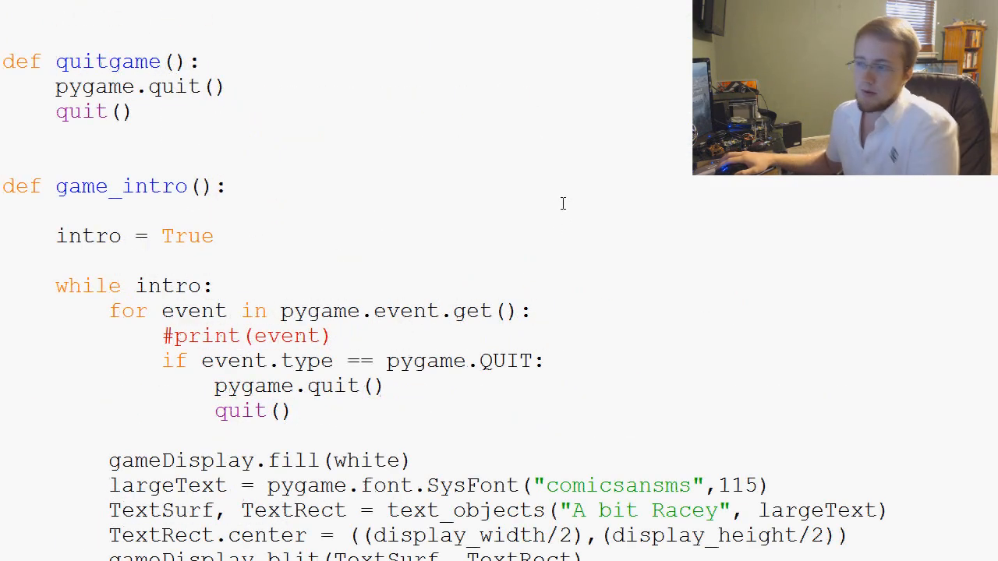
scroll("down", 3)
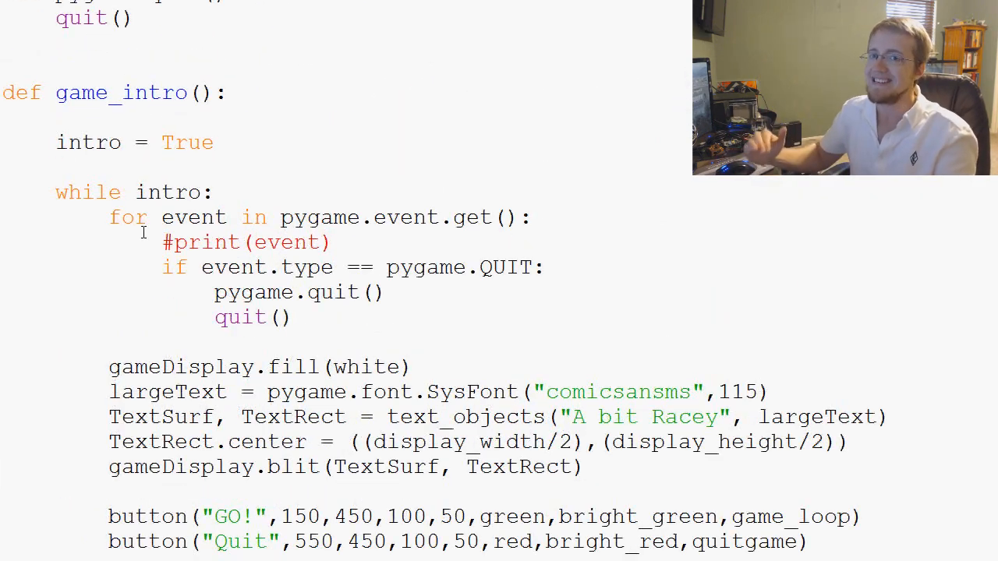
scroll("up", 3)
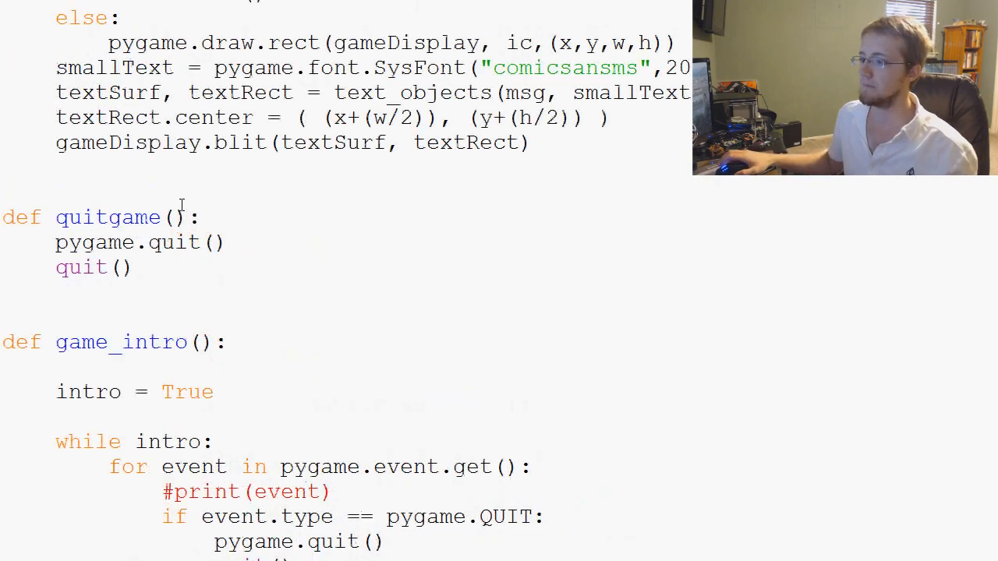
scroll("down", 3)
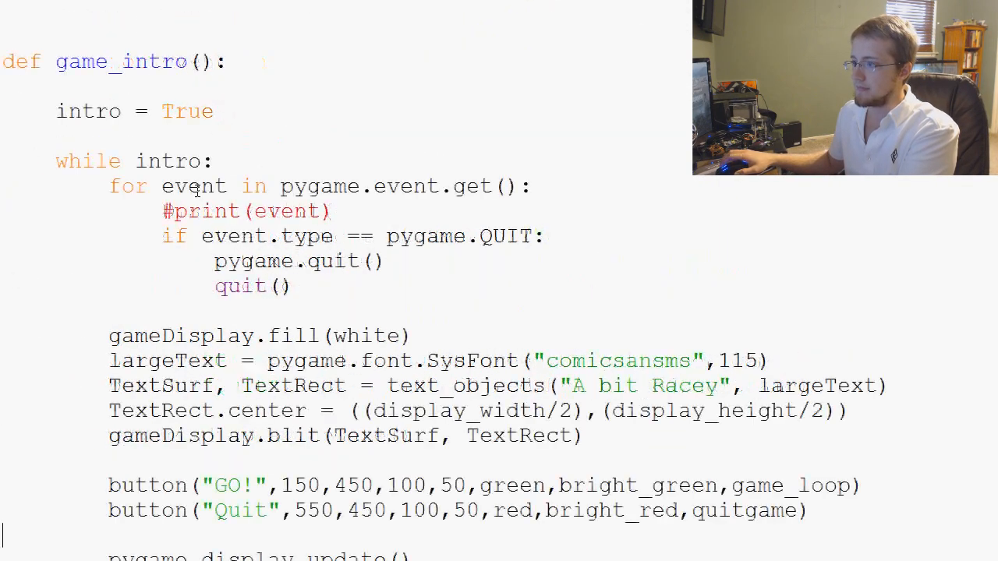
scroll("down", 3)
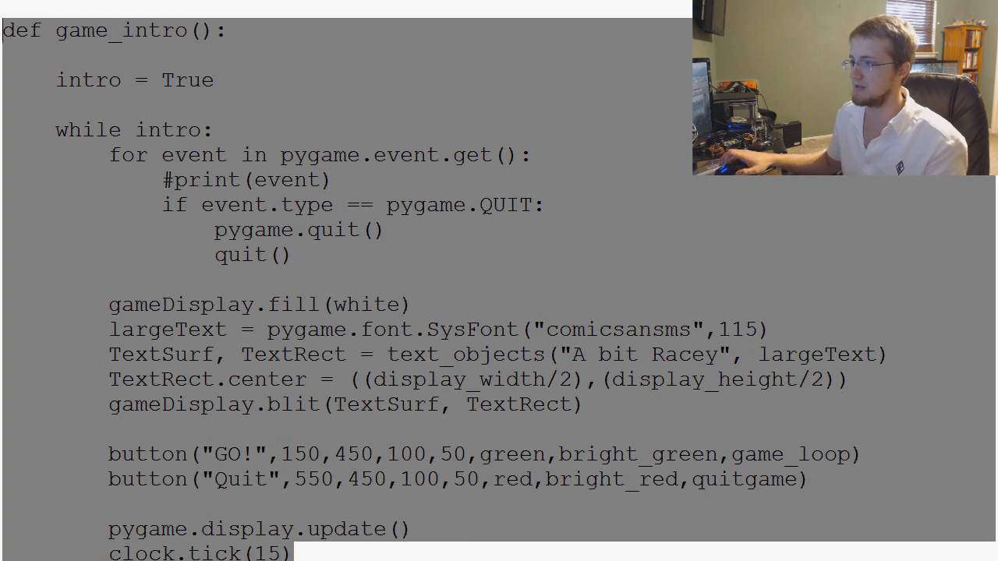
scroll("up", 3)
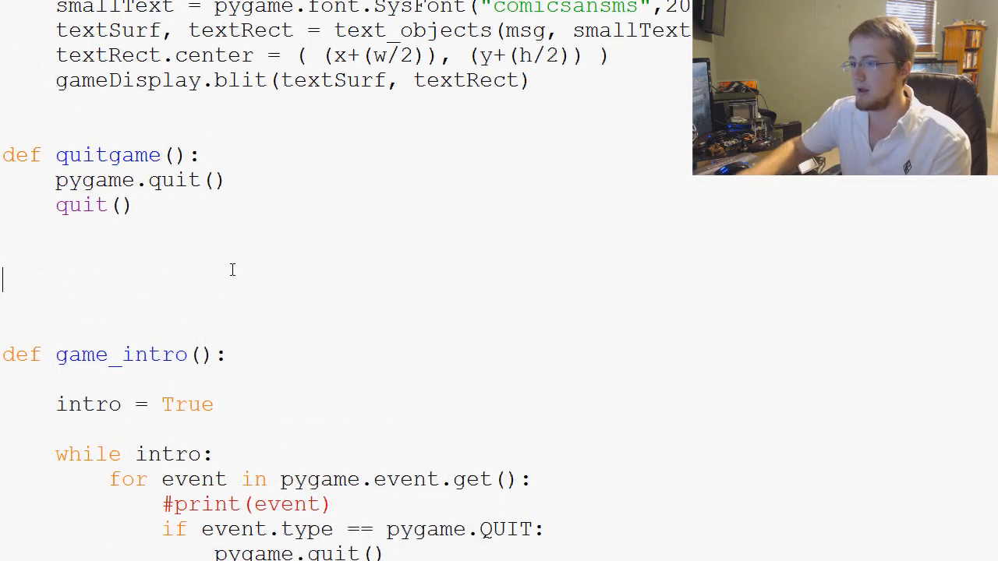
scroll("up", 3)
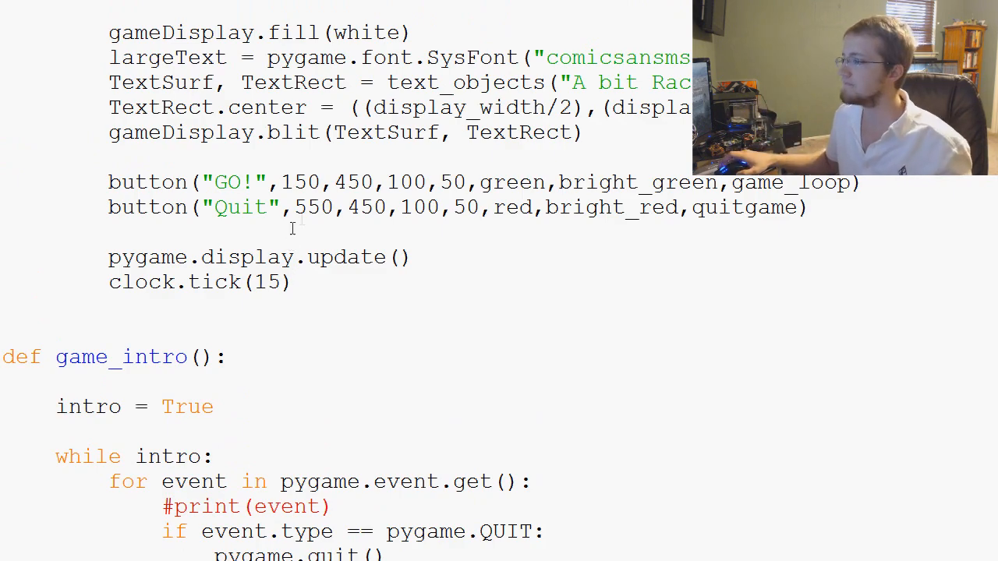
scroll("up", 3)
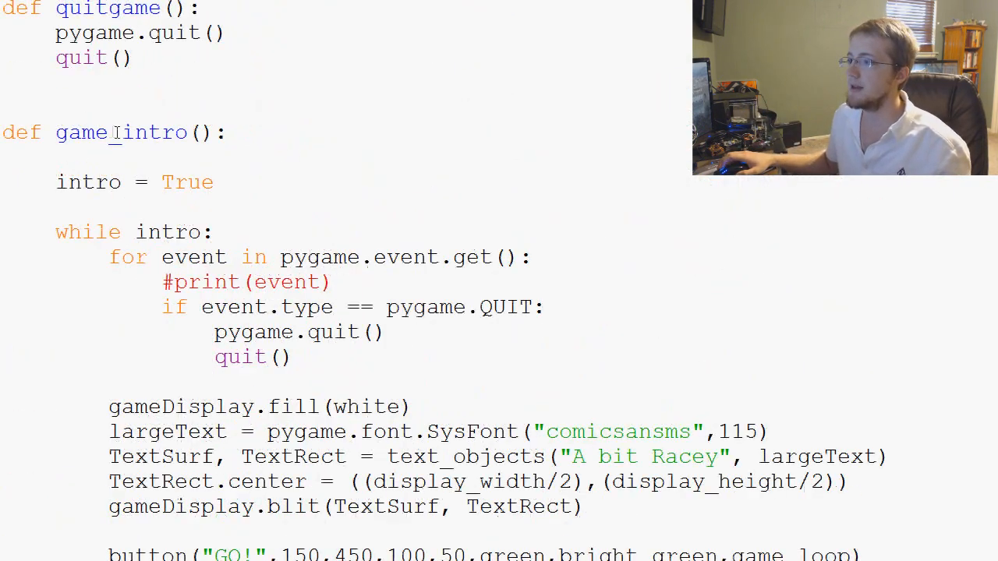
Rename the copied function to pause, with pause = True as its flag and while pause as its loop
type("pa():")
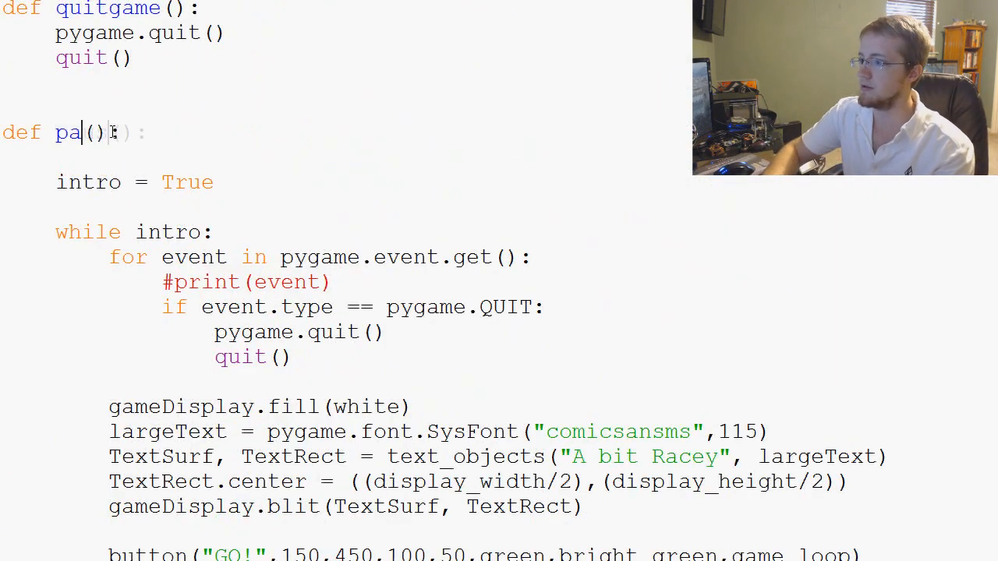
type("use")
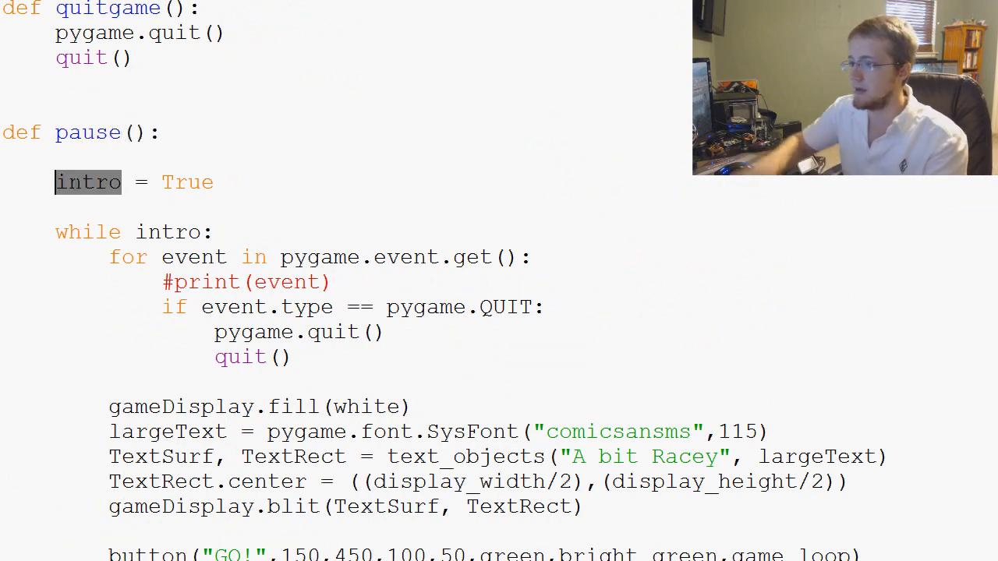
type("pause")
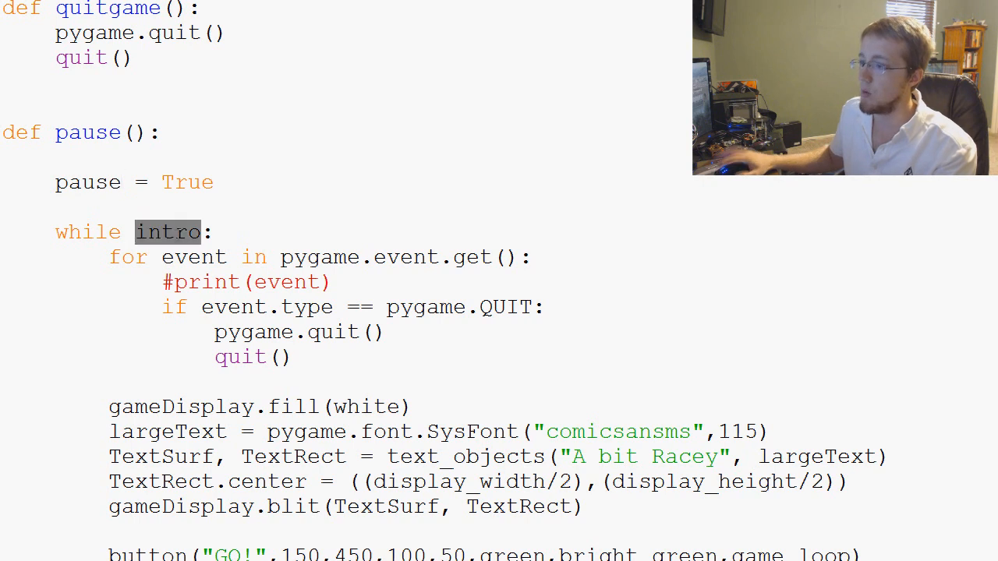
type("pause")
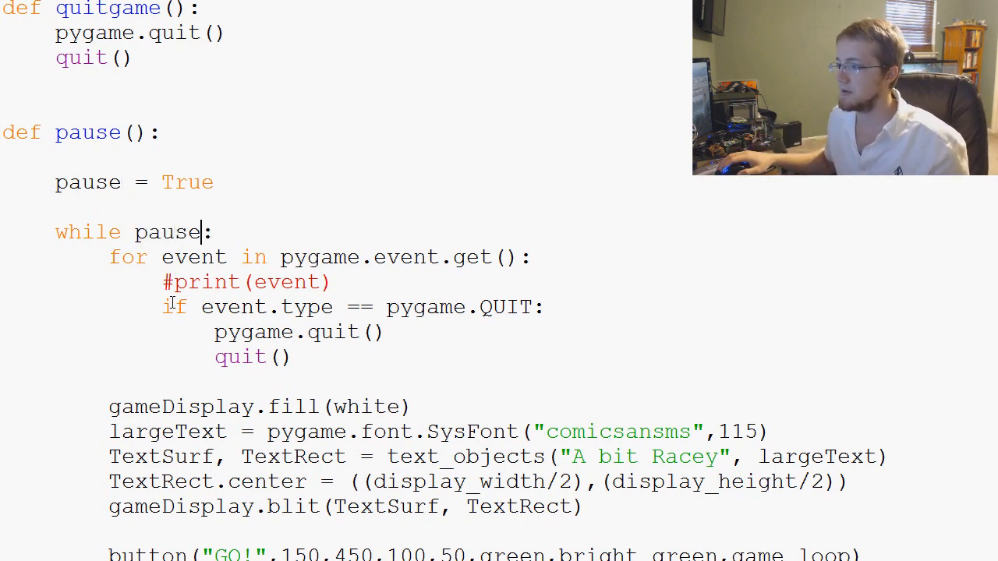
left_click_drag(162, 306, 382, 332)
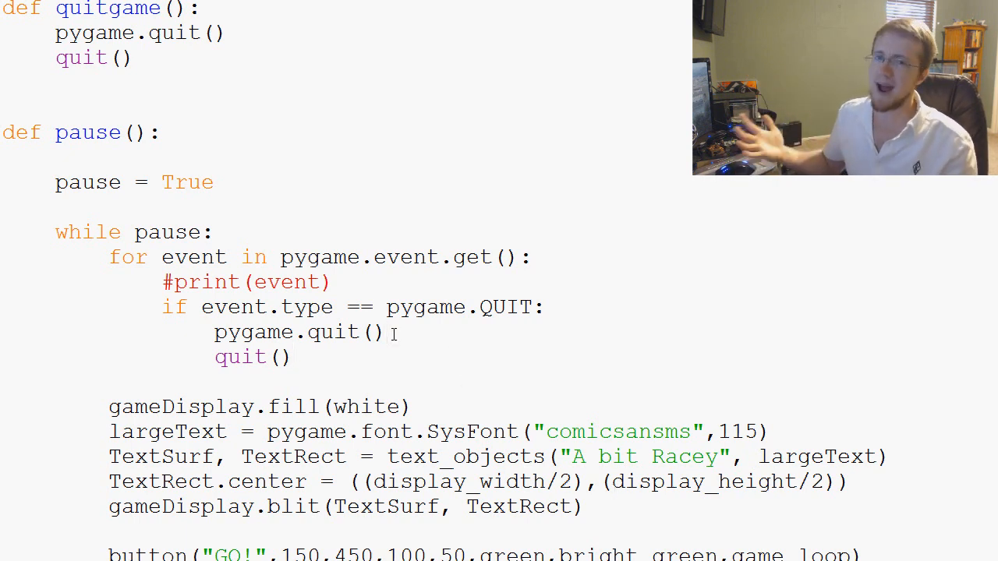
scroll("down", 3)
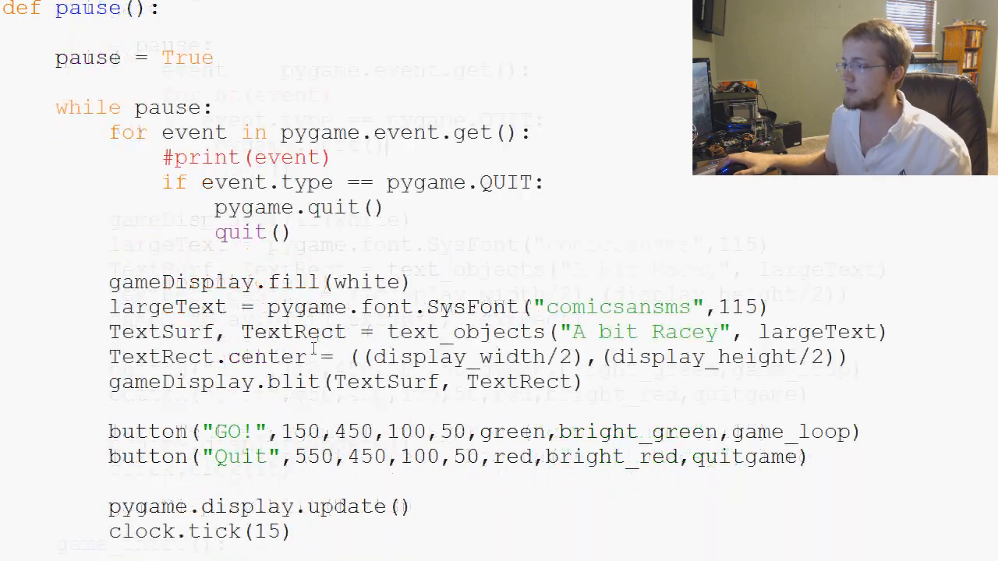
Change the pause screen title to 'Paused' and relabel the GO! button 'Continue', leaving Quit selected
scroll("down", 3)
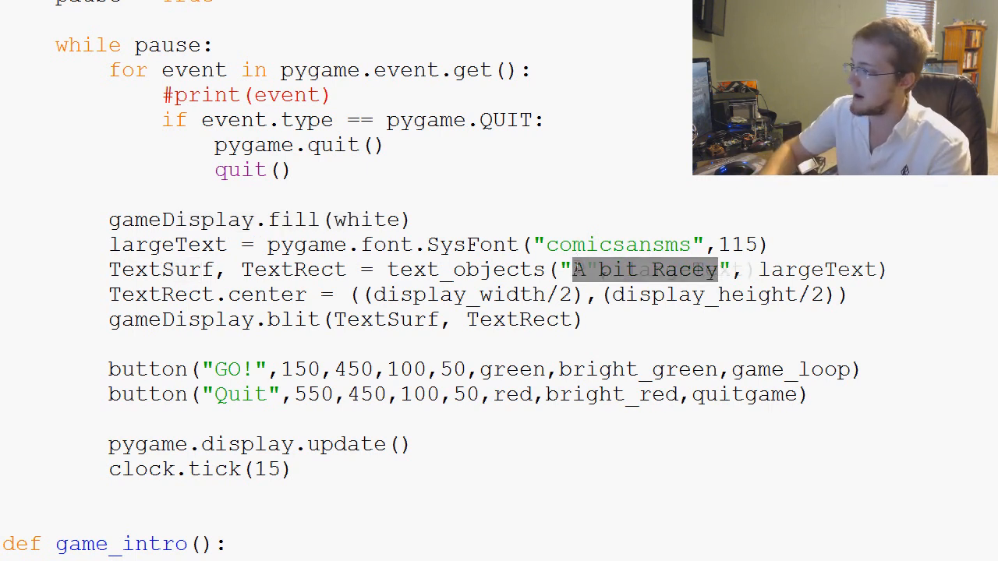
type("Paused")
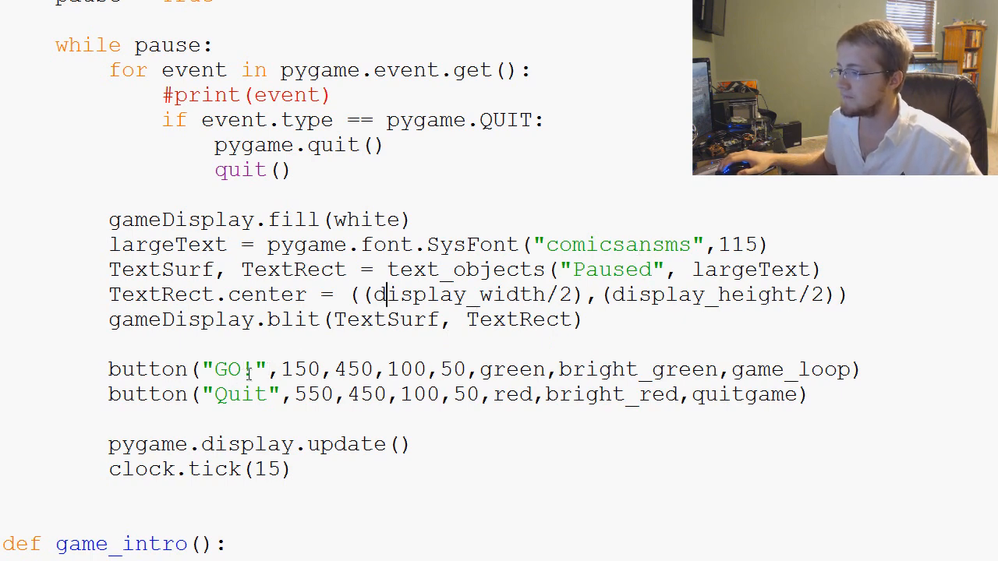
double_click(237, 368)
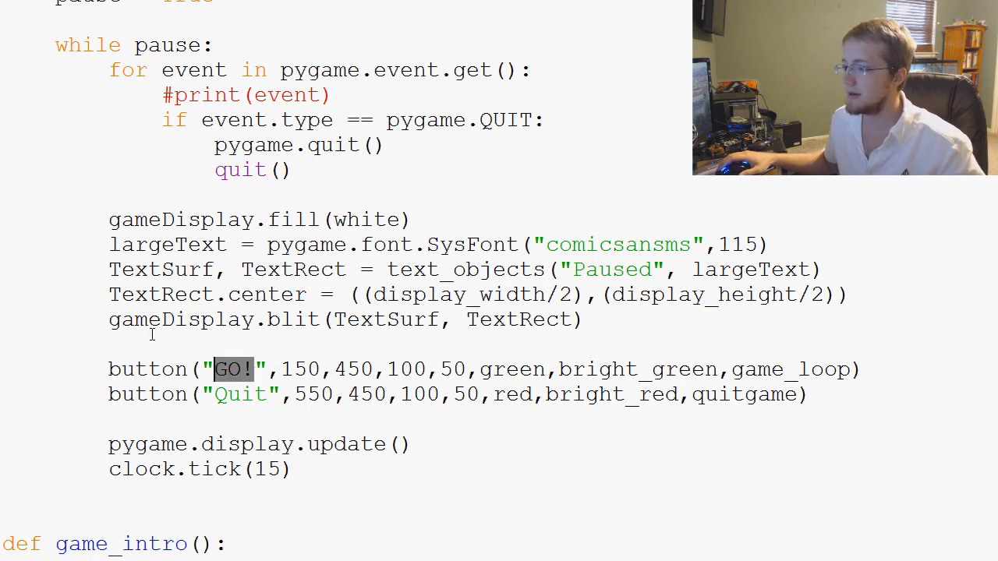
type("Continue")
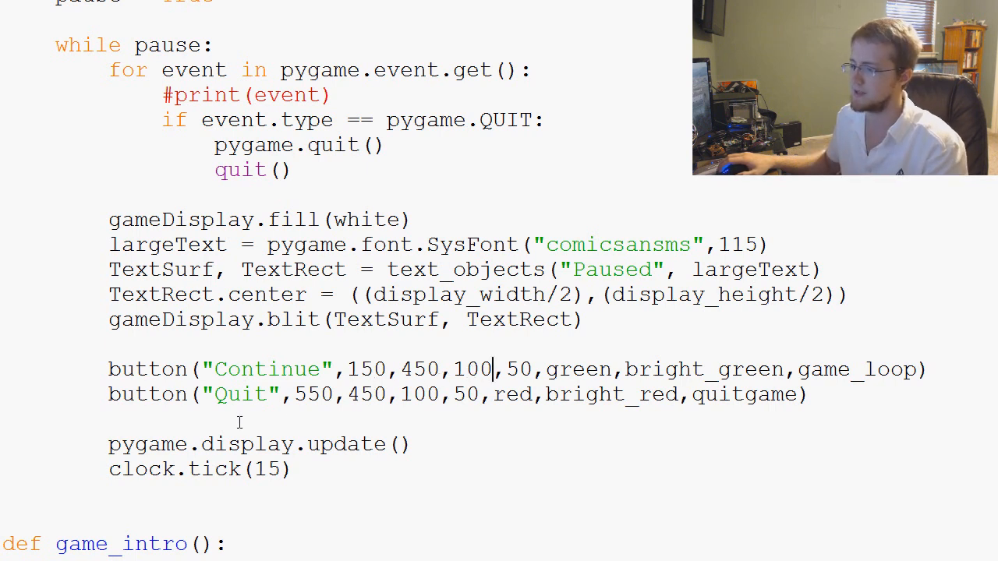
double_click(240, 392)
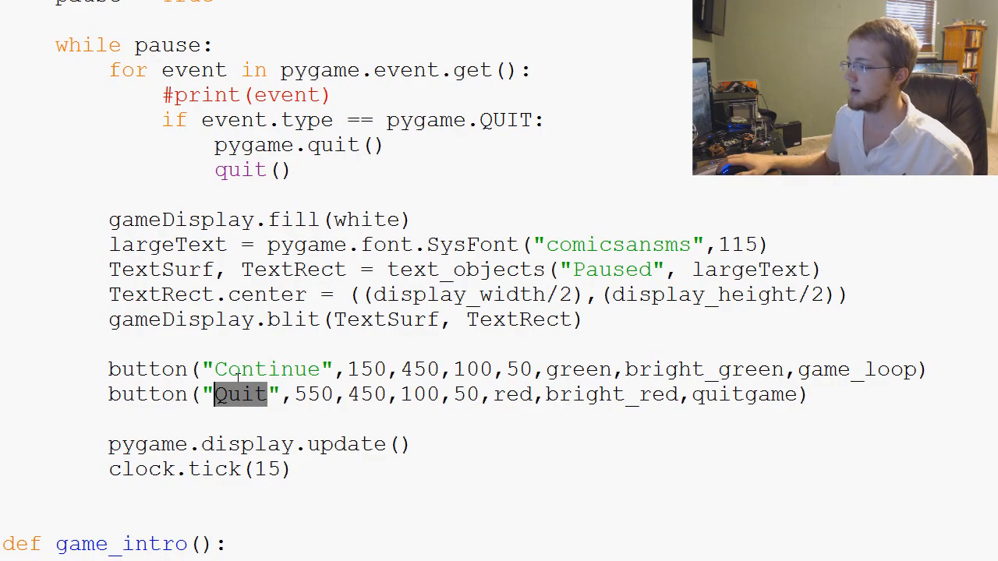
scroll("up", 3)
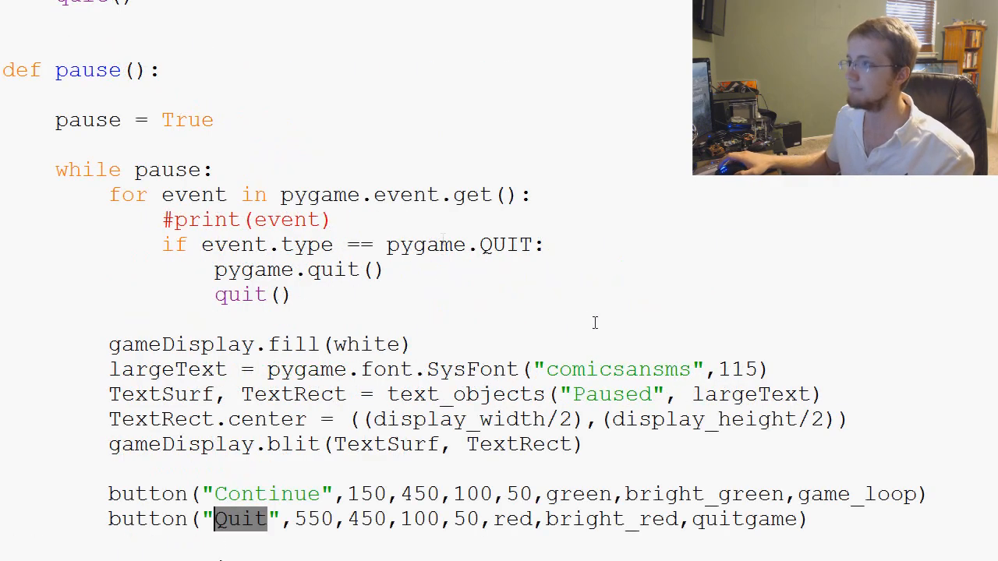
scroll("down", 3)
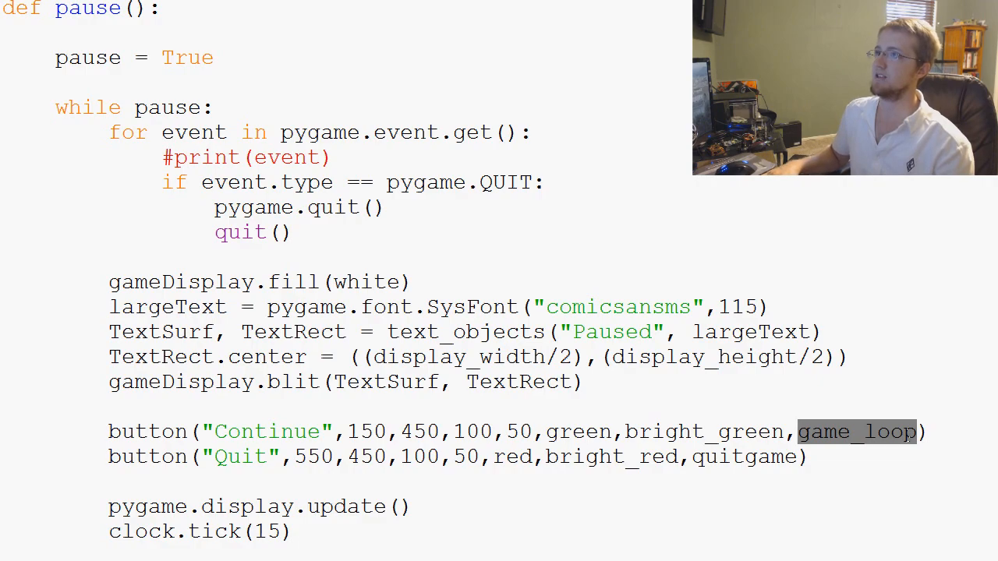
mouse_move(896, 461)
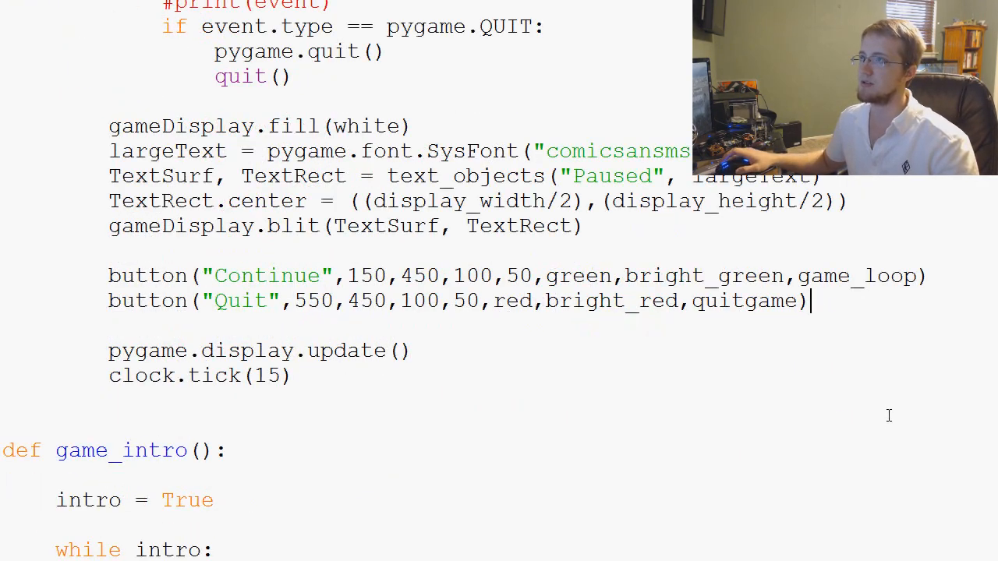
scroll("up", 3)
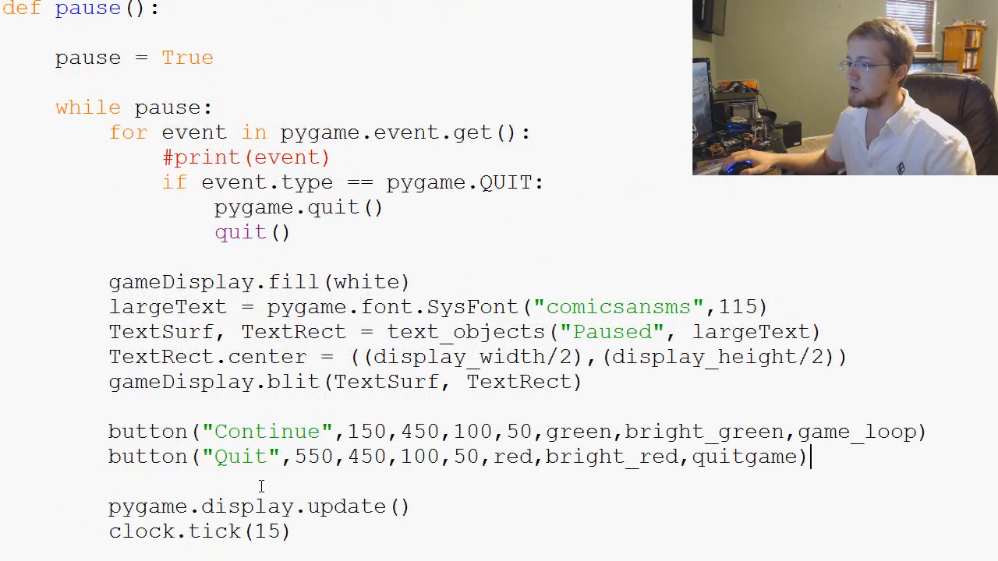
double_click(418, 431)
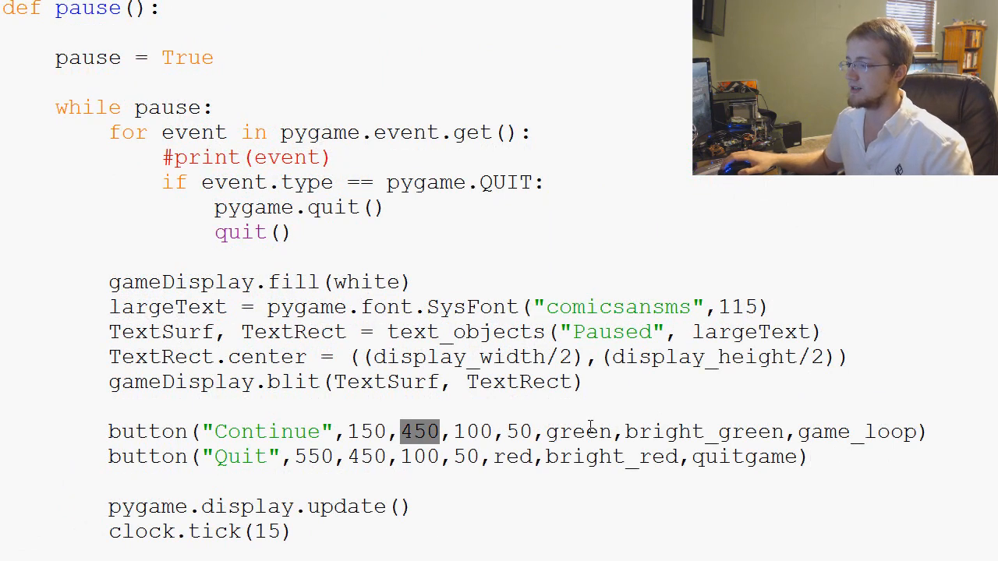
double_click(856, 431)
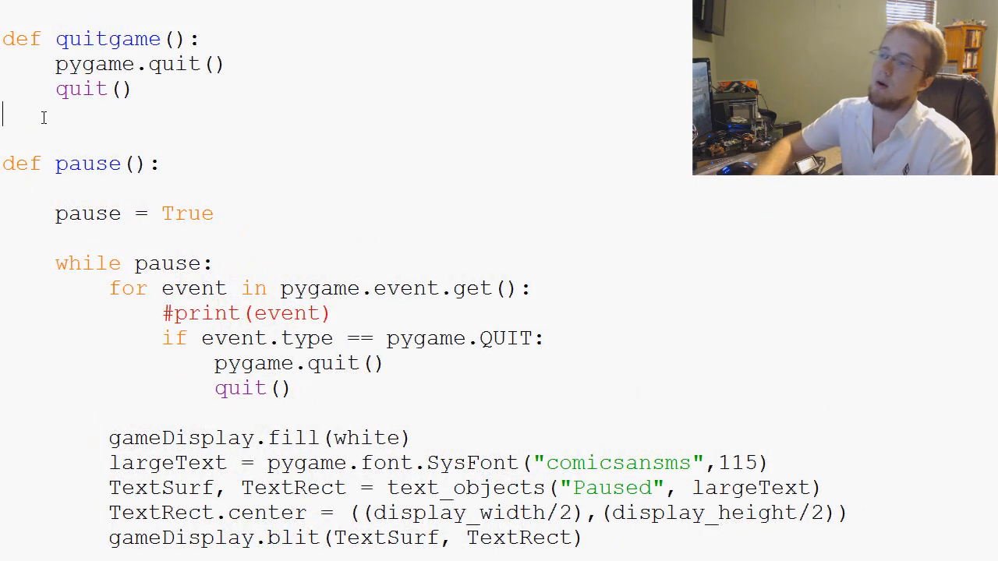
Write def unpause(): after quitgame, then remove it again and look for a better spot
type("def unpa")
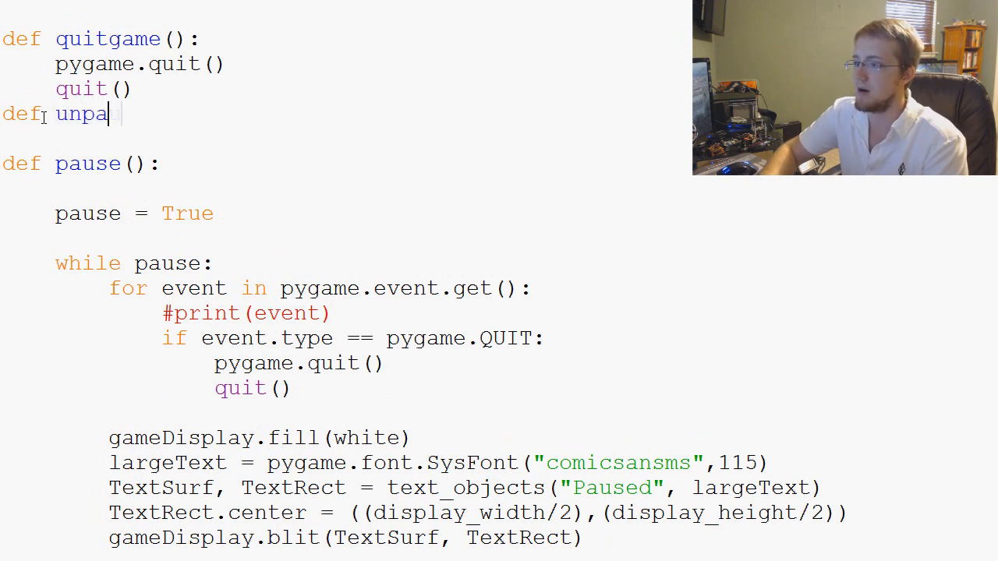
type("use():")
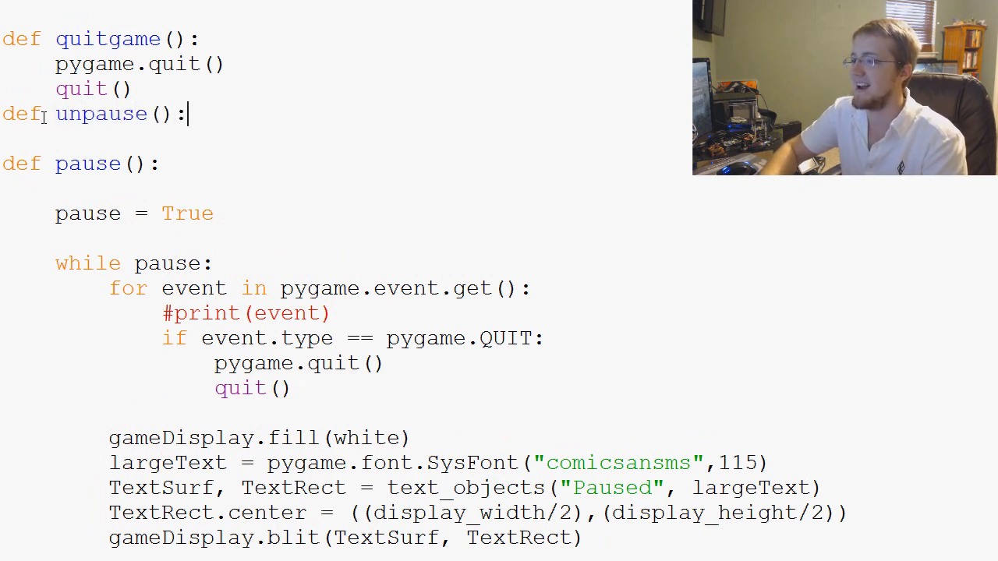
key("backspace")
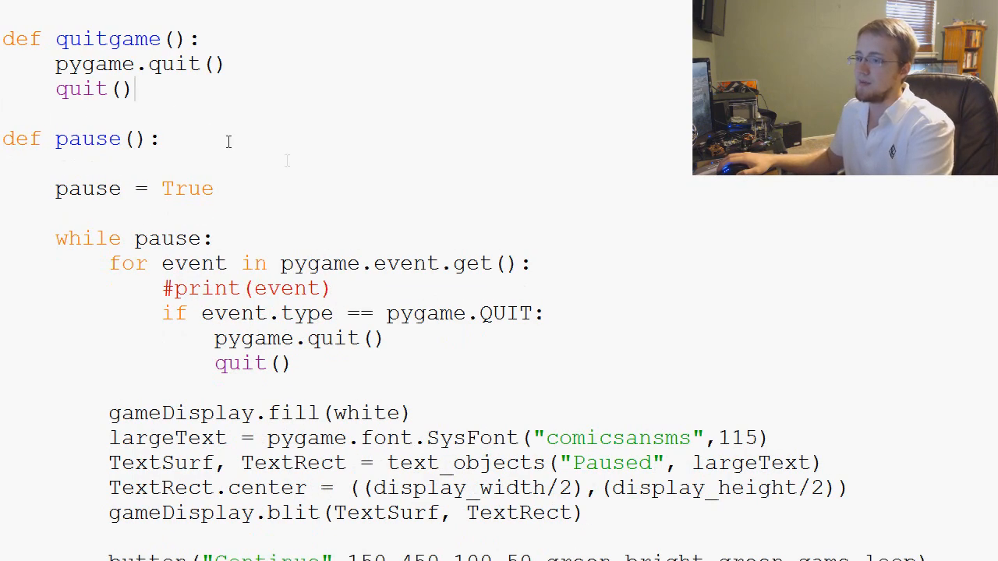
scroll("down", 3)
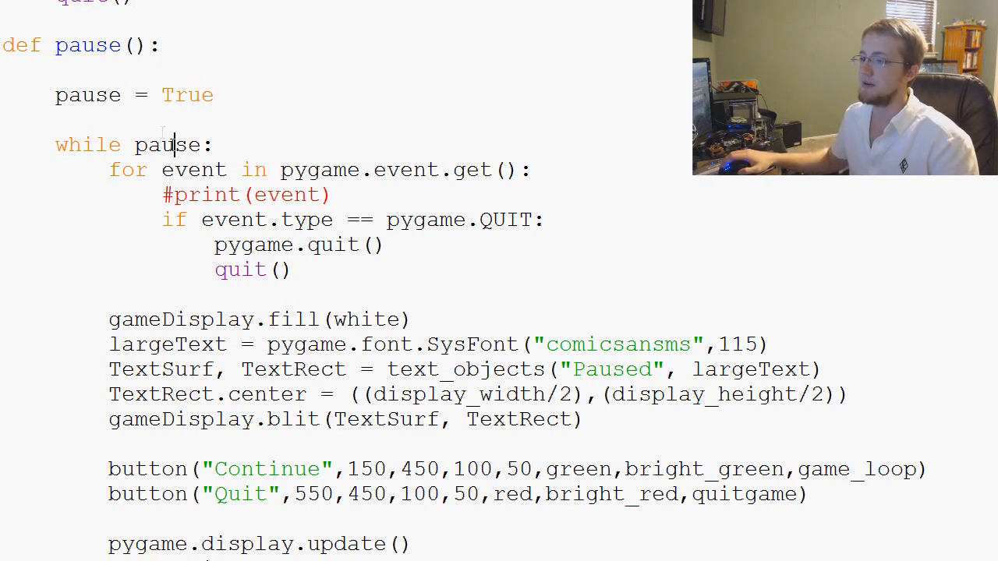
scroll("down", 3)
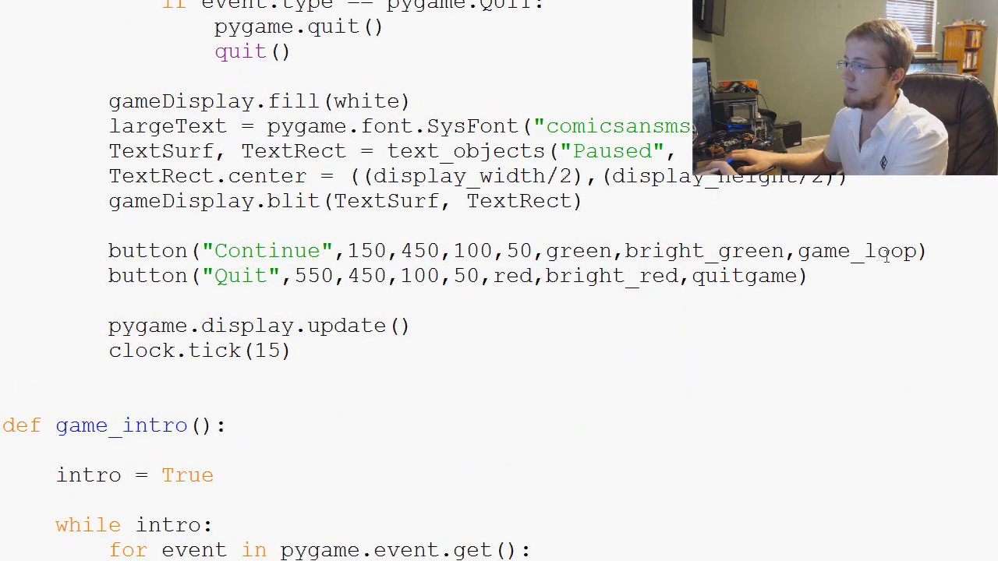
scroll("up", 3)
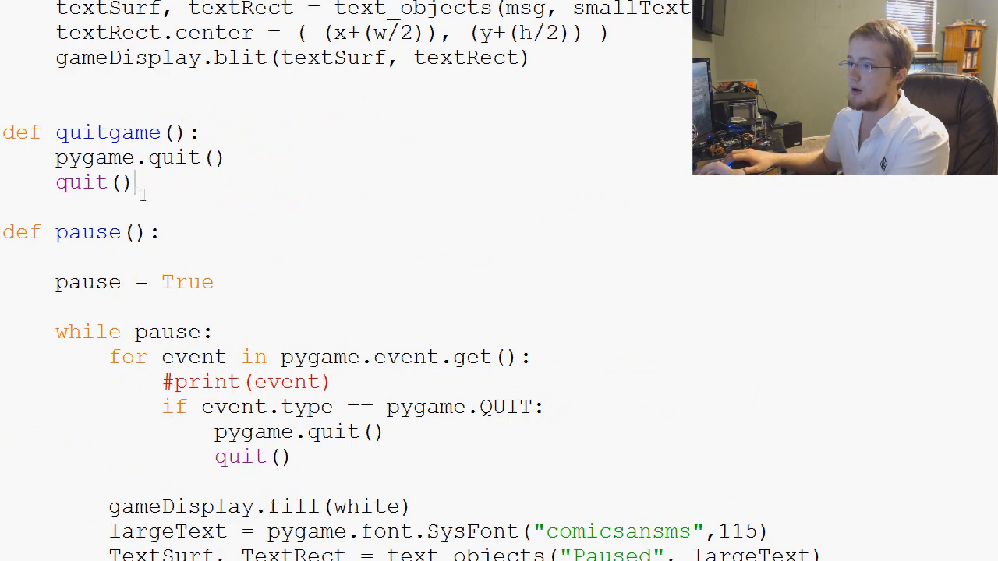
Retype the def unpause(): header just above def pause()
type("d")
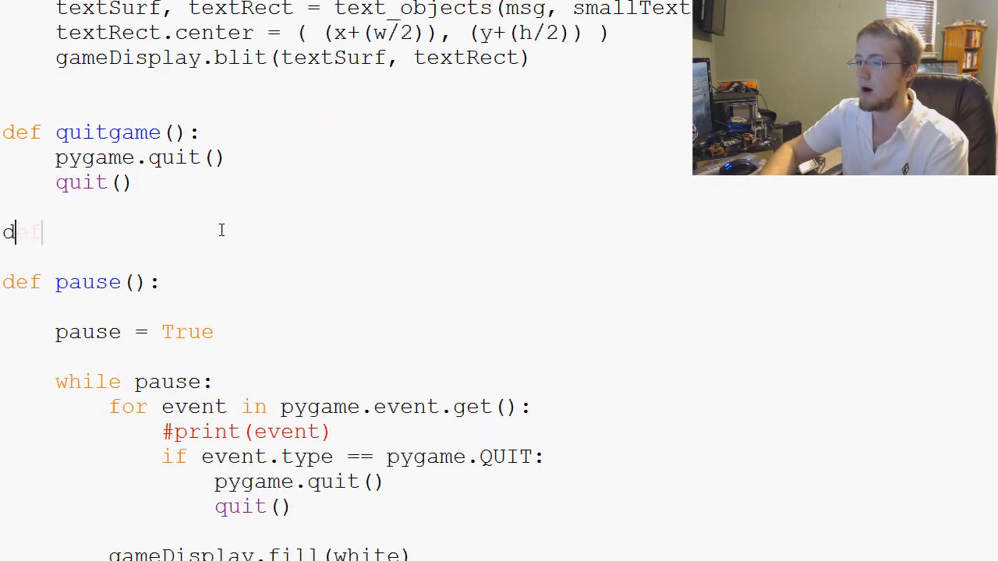
type("ef unapuse")
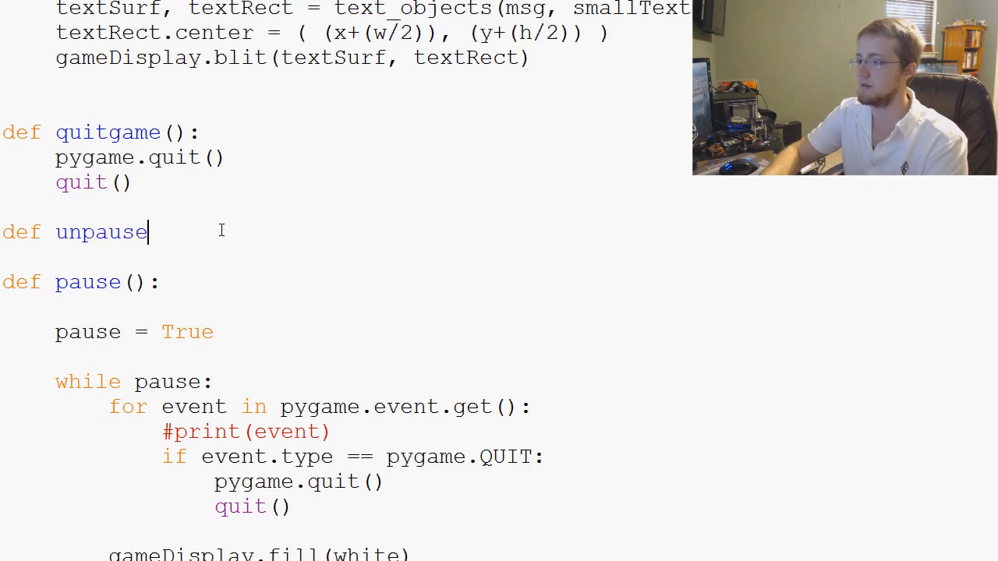
type("():")
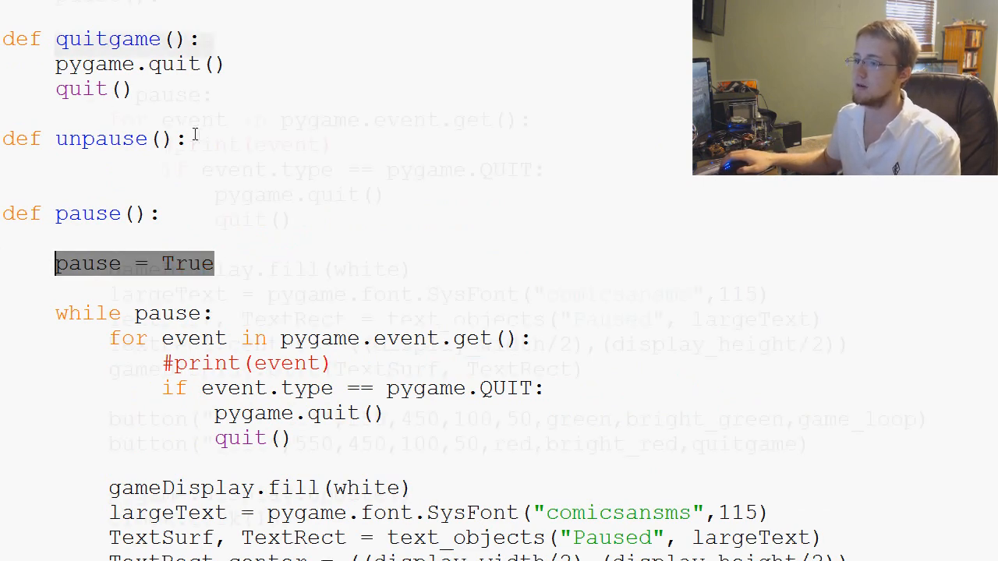
Delete the pause = True line at the start of pause() and review the surrounding script
scroll("down", 3)
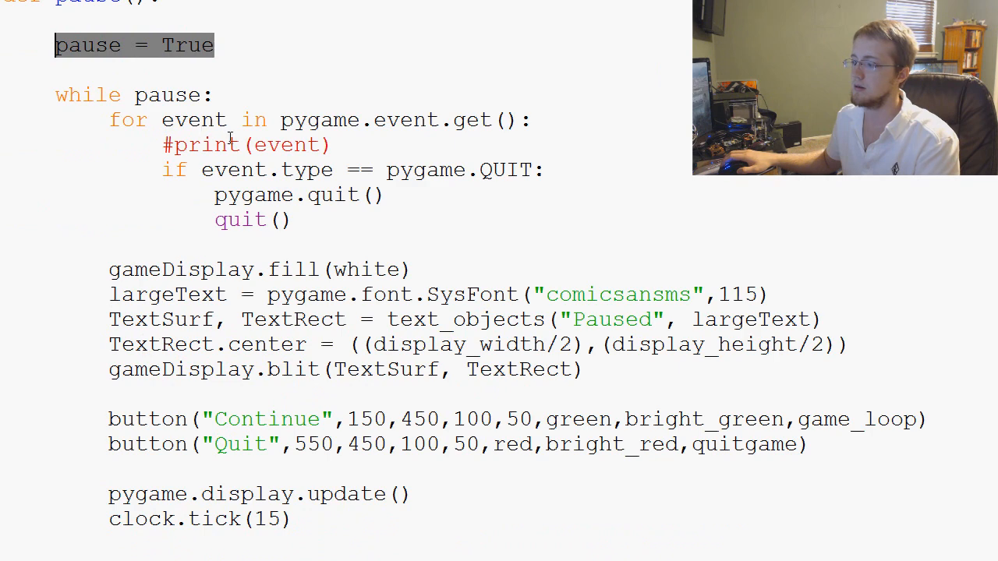
double_click(856, 418)
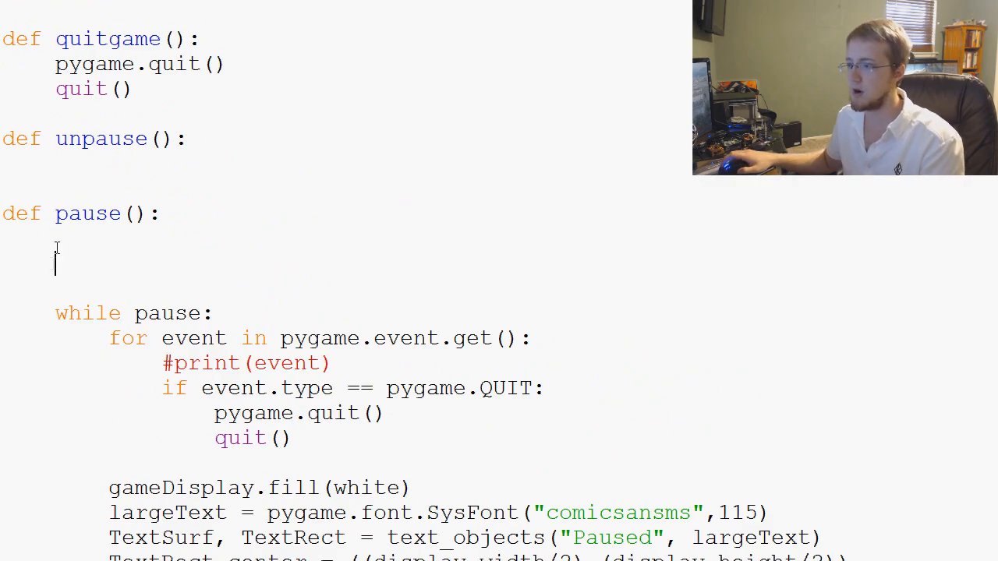
scroll("up", 3)
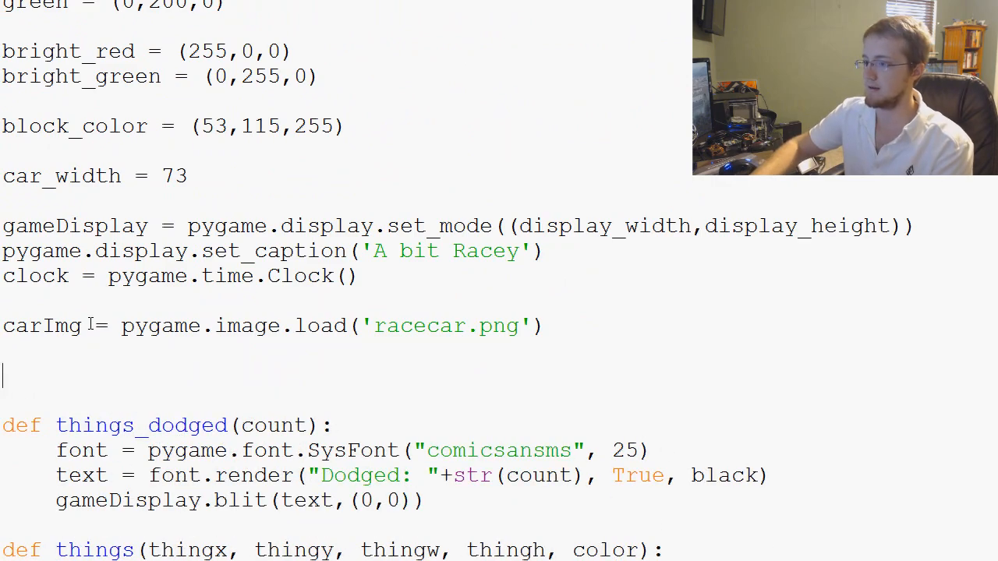
scroll("down", 3)
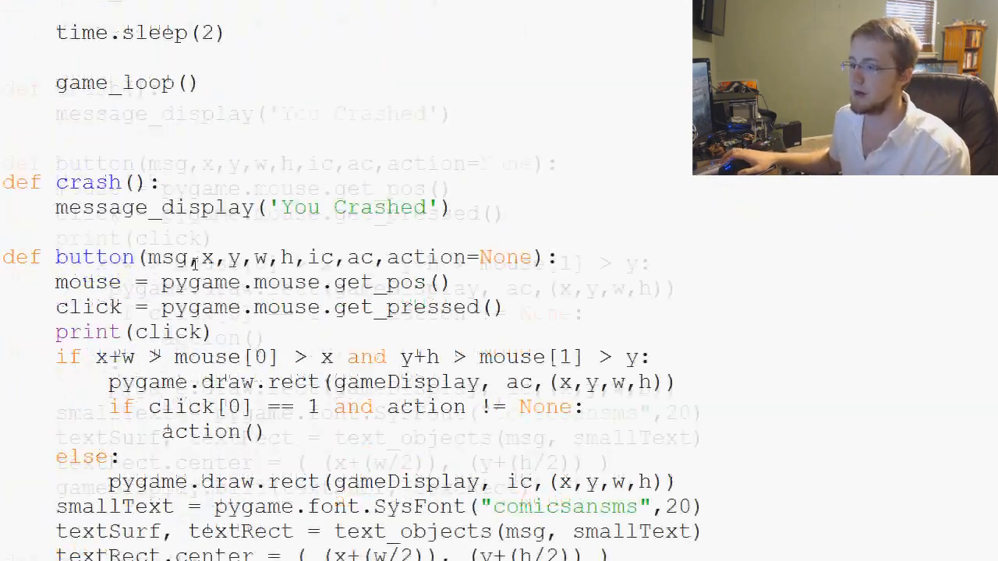
scroll("down", 3)
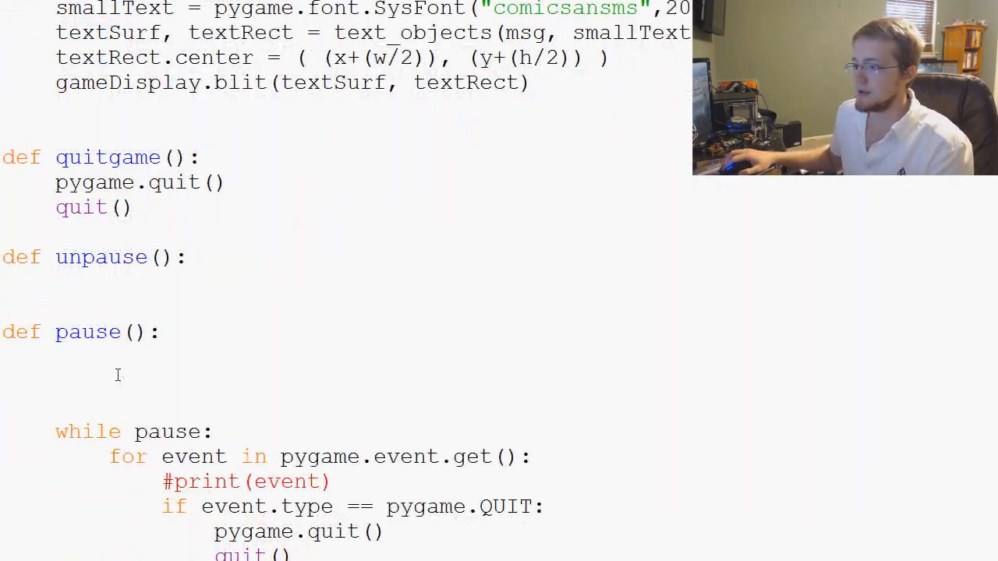
scroll("down", 3)
type("global")
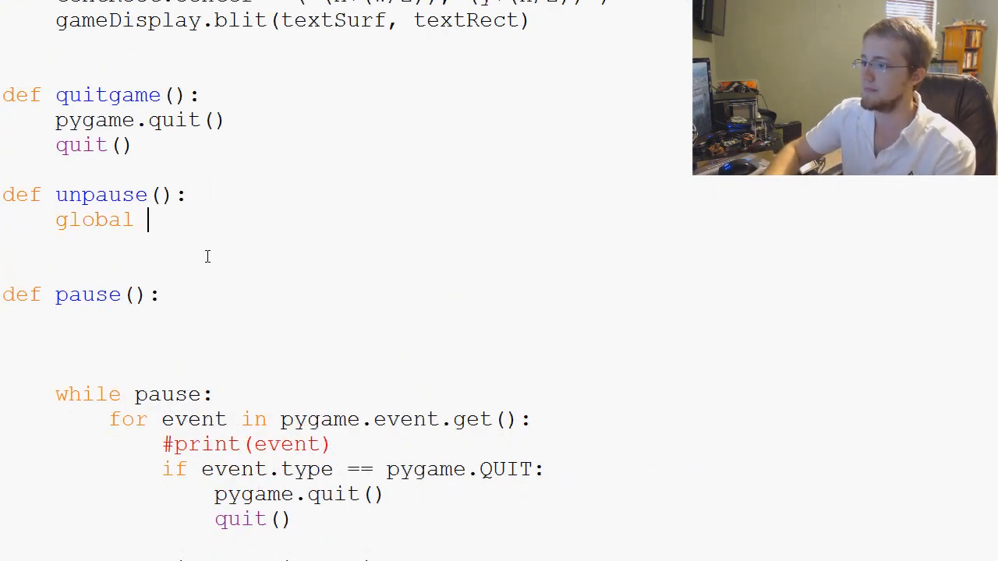
Give unpause() a body that sets the global pause to False
type("pause")
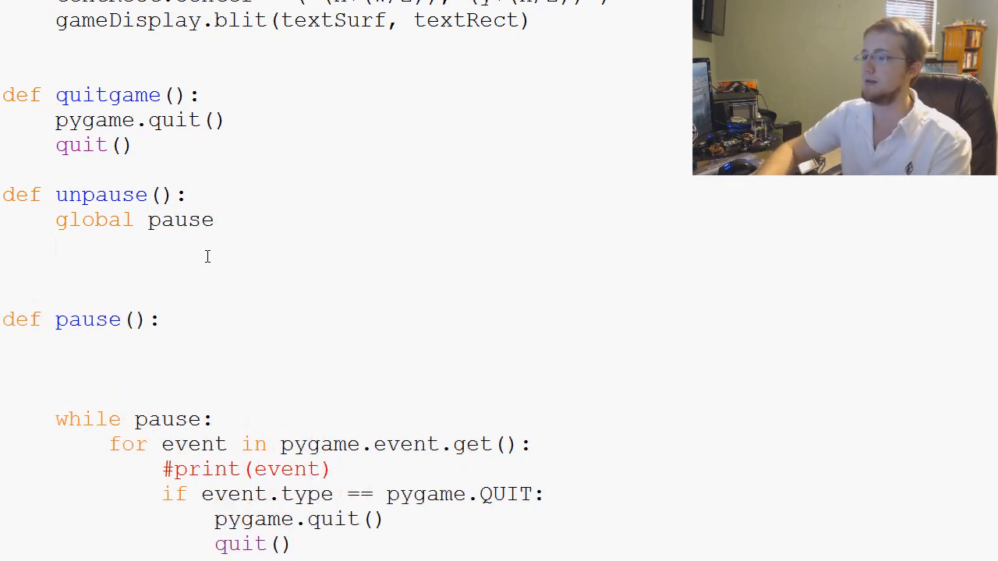
type("pause =")
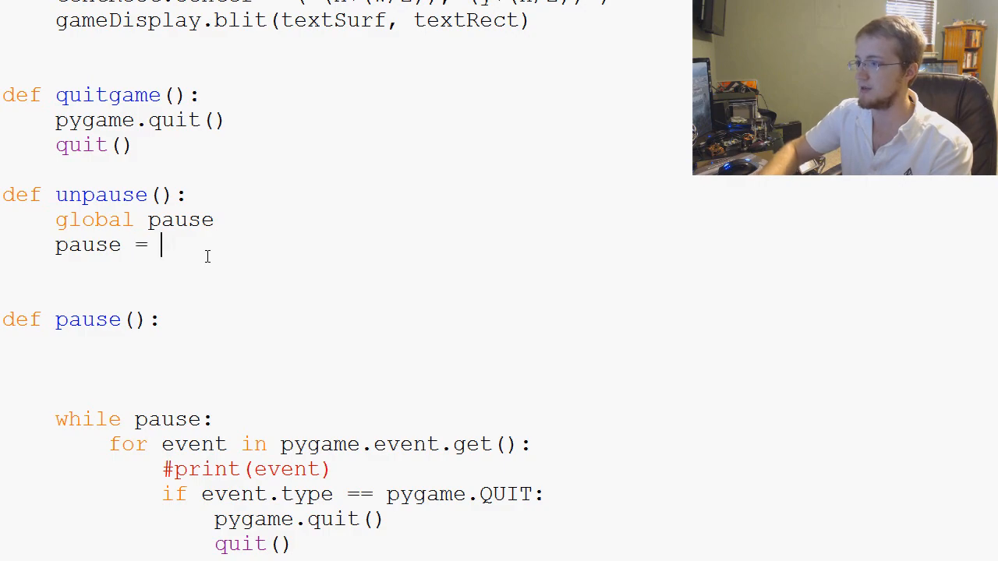
scroll("down", 3)
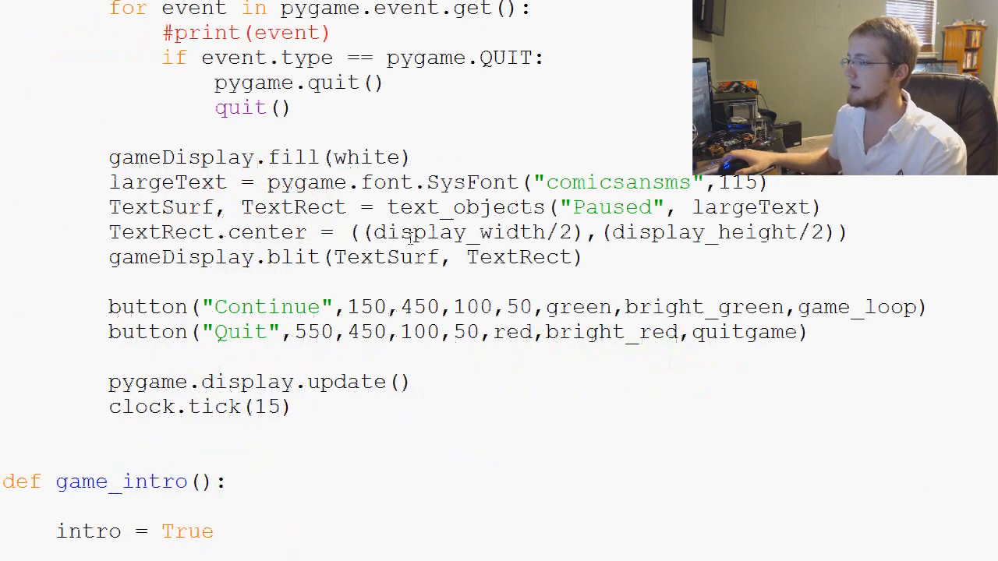
scroll("up", 3)
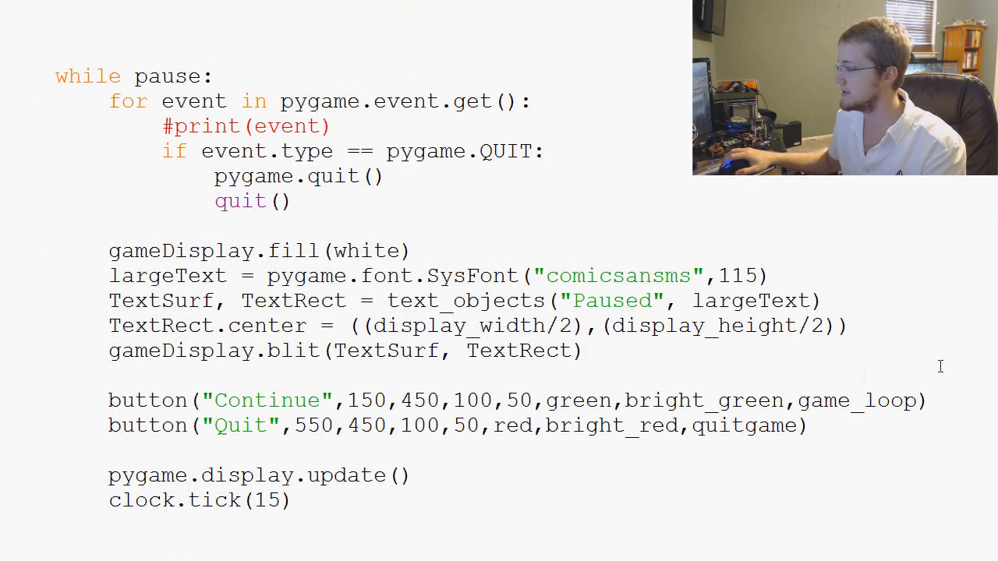
Make the Continue button call unpause instead of game_loop
type("unp")
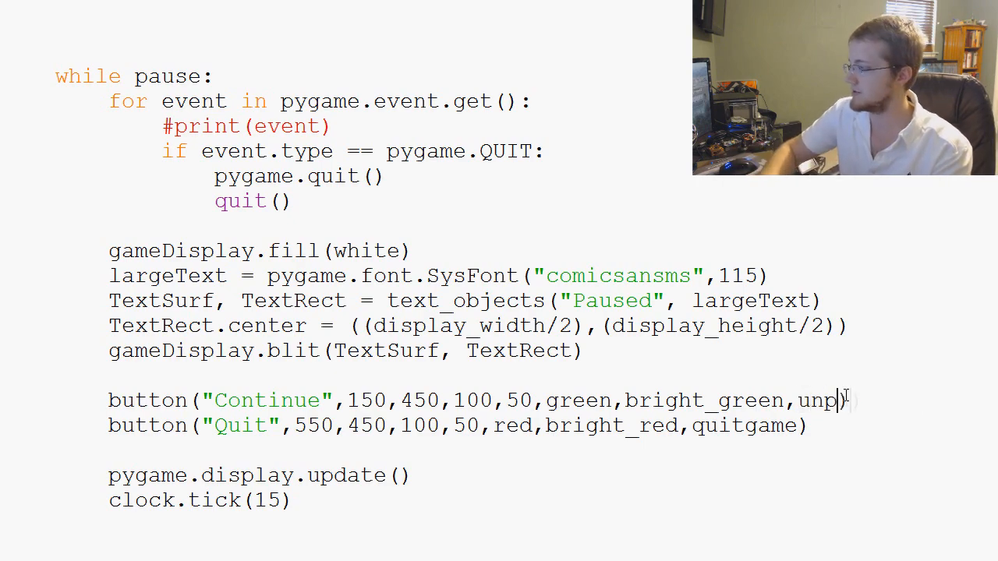
scroll("up", 3)
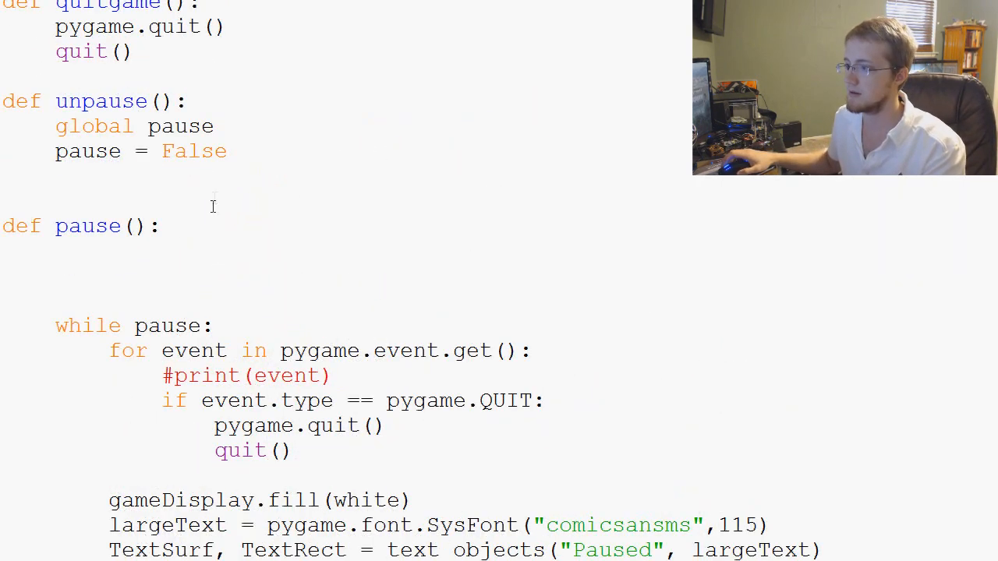
scroll("up", 3)
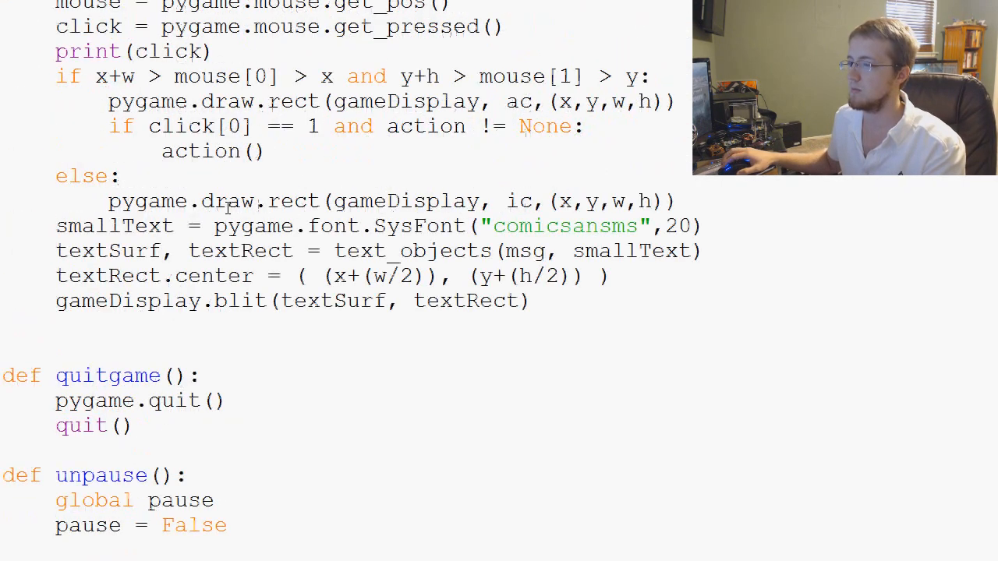
scroll("down", 3)
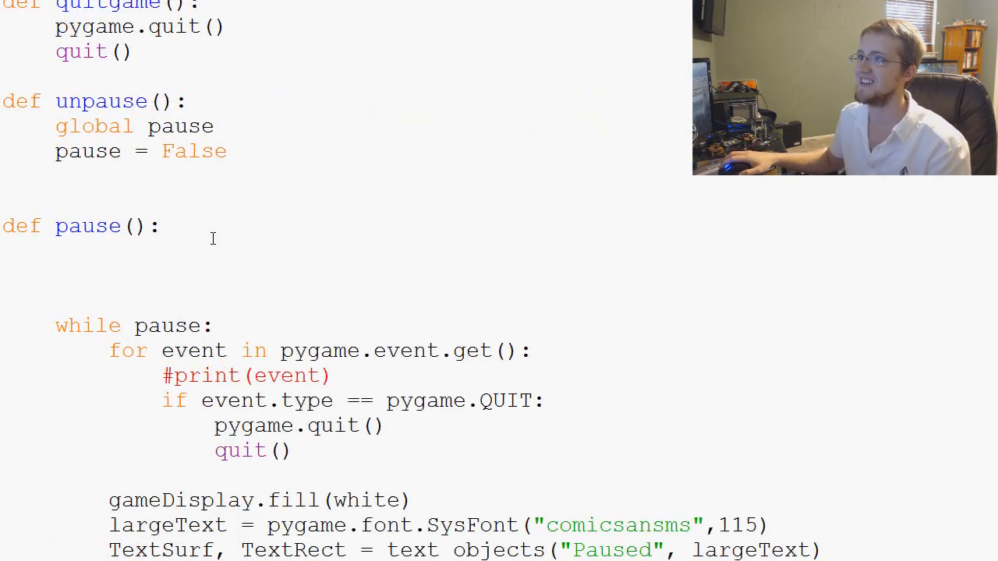
scroll("down", 3)
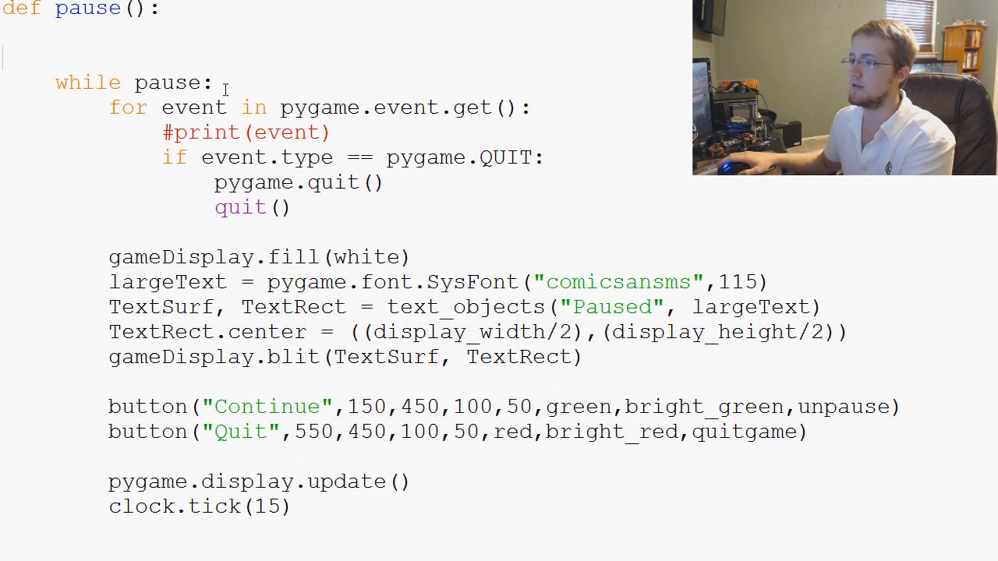
Change the top-level pause variable to start as False, then return to game_loop
scroll("down", 3)
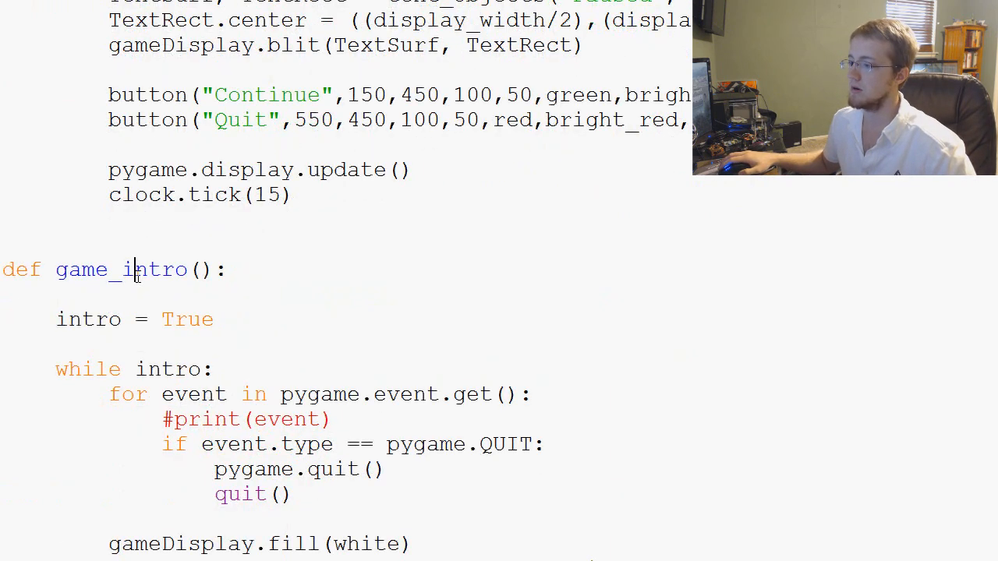
scroll("up", 3)
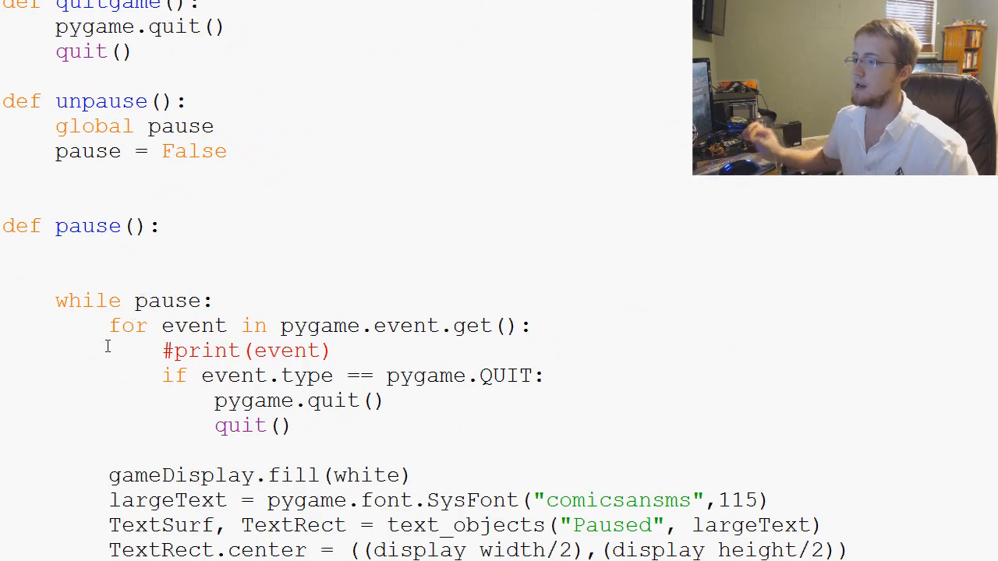
scroll("down", 3)
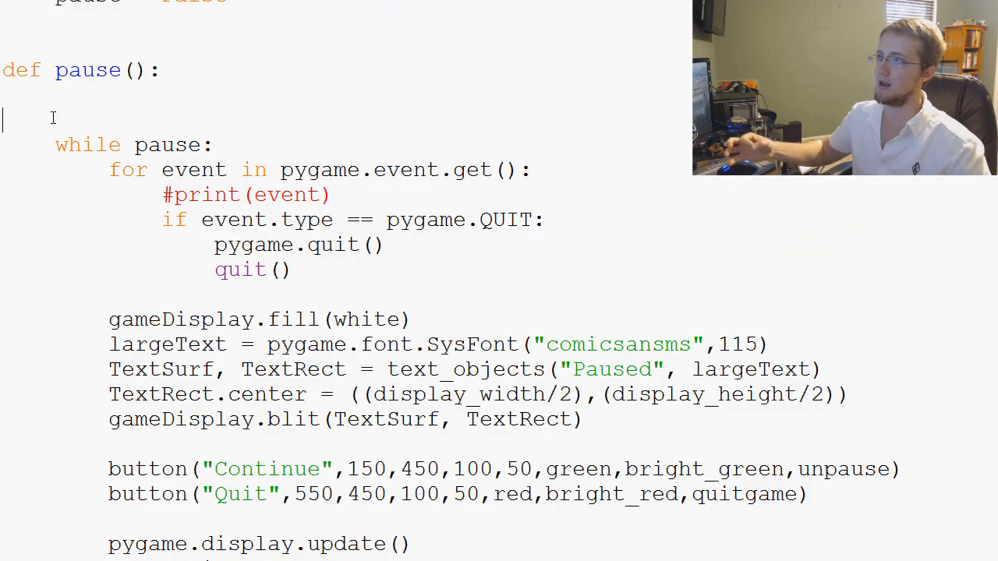
scroll("up", 3)
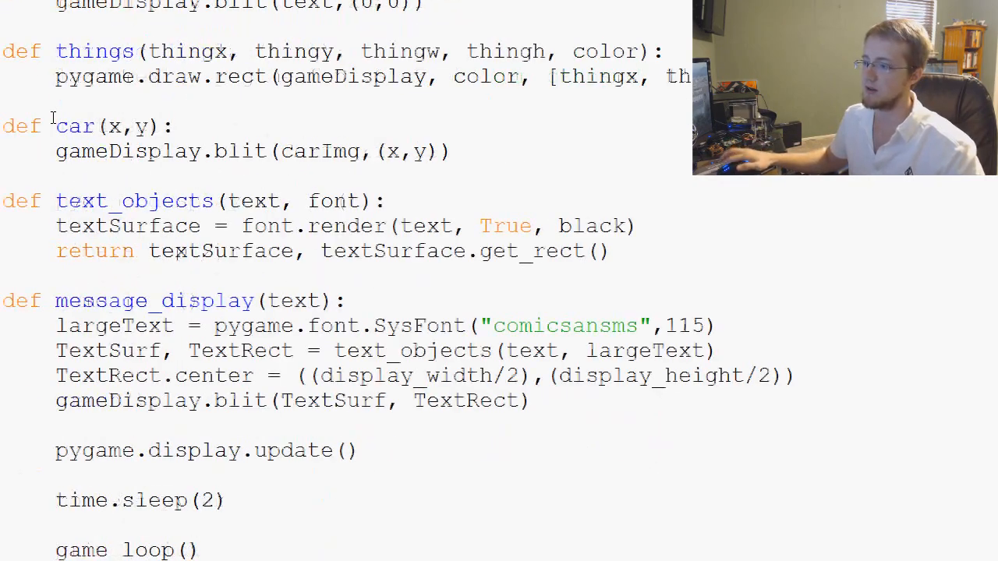
scroll("up", 3)
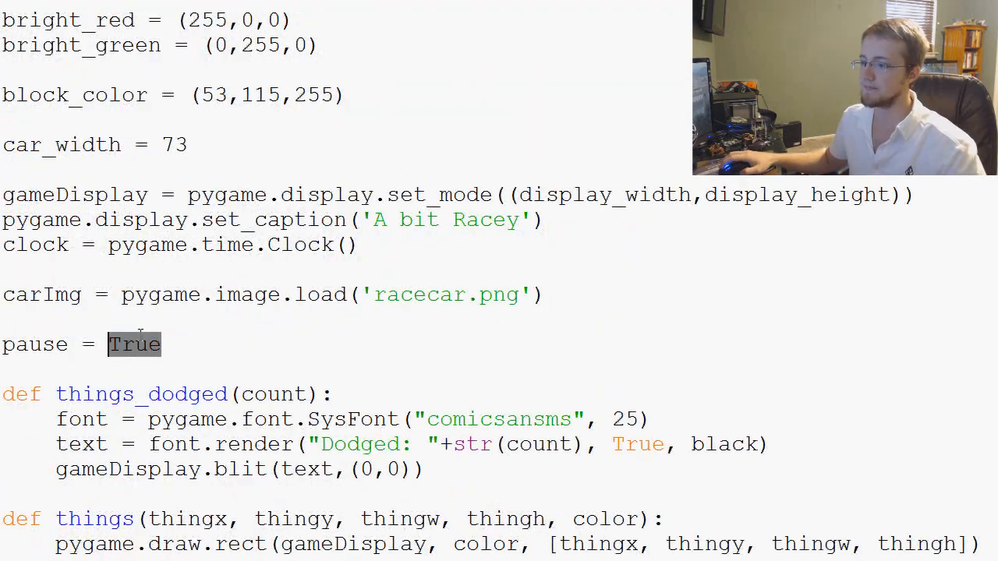
type("False")
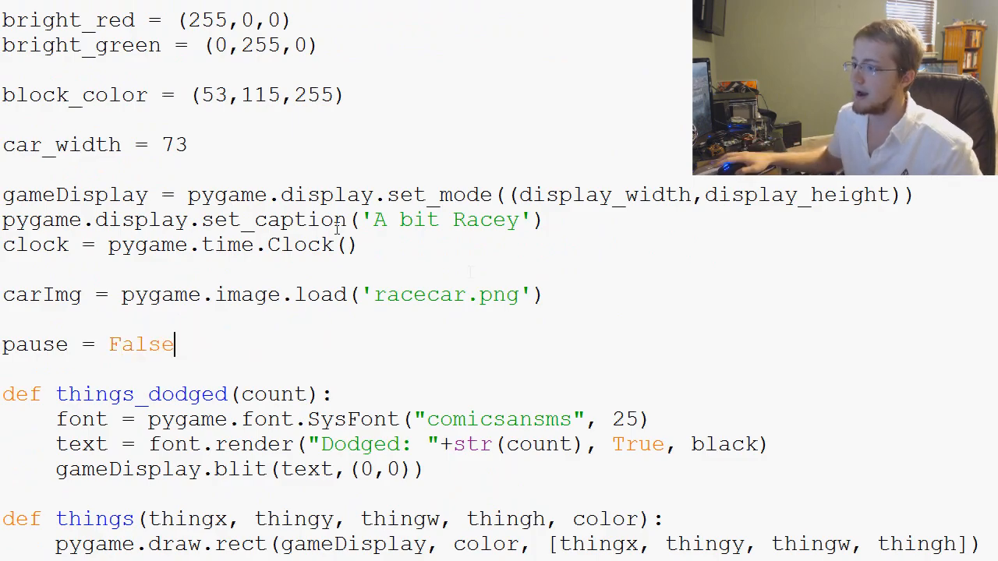
scroll("down", 3)
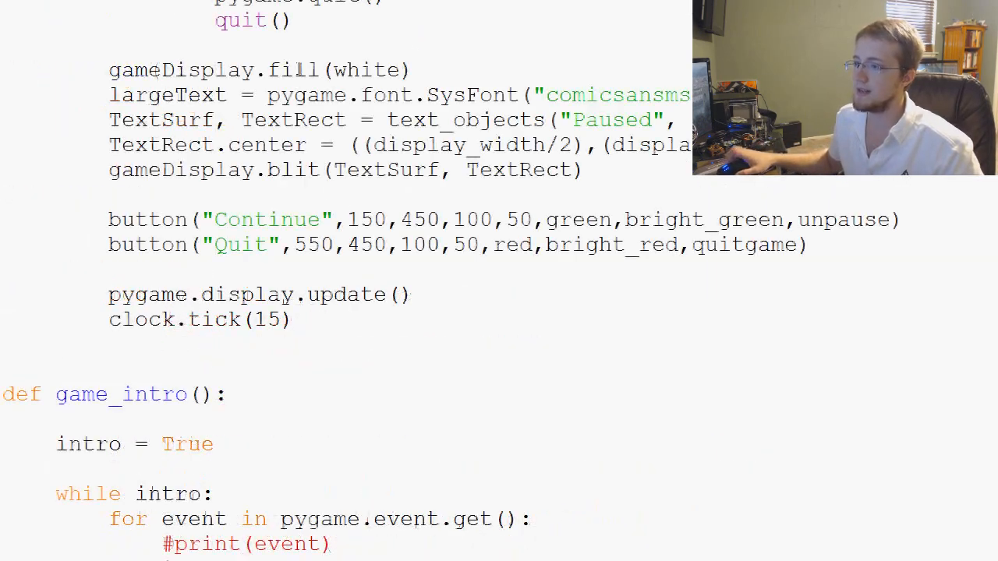
scroll("up", 3)
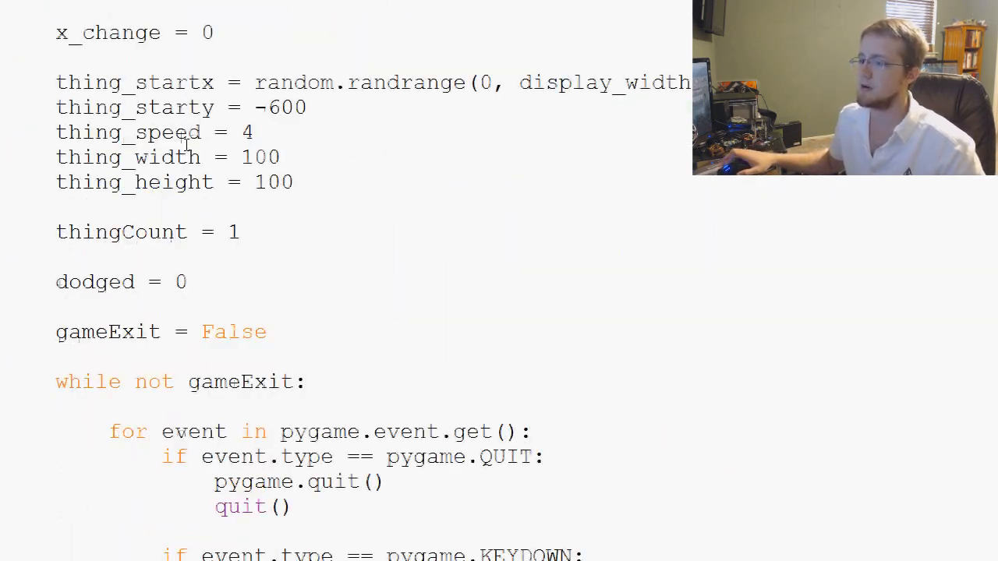
scroll("down", 3)
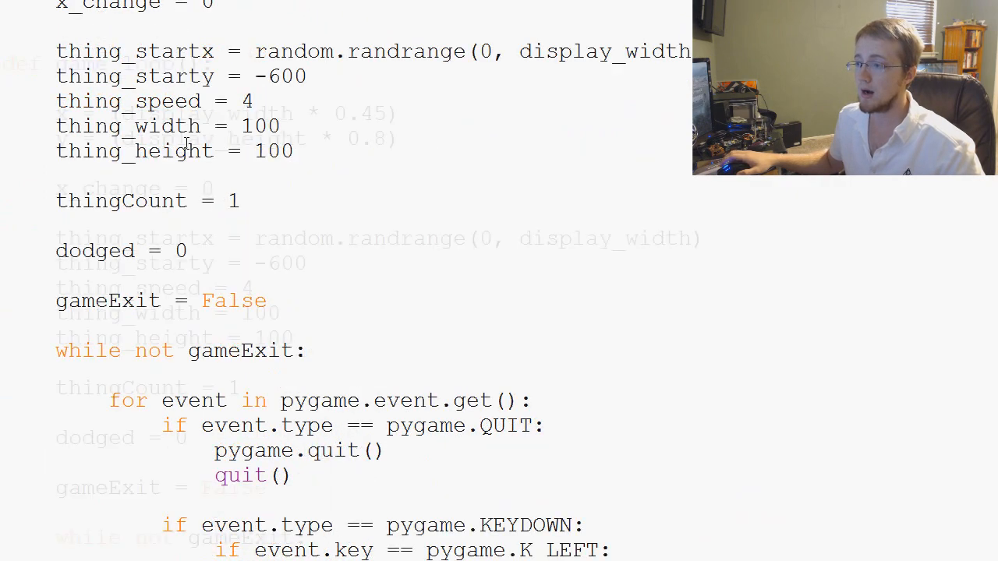
Declare global Pause at the top of game_loop and move down to the key handling
scroll("up", 3)
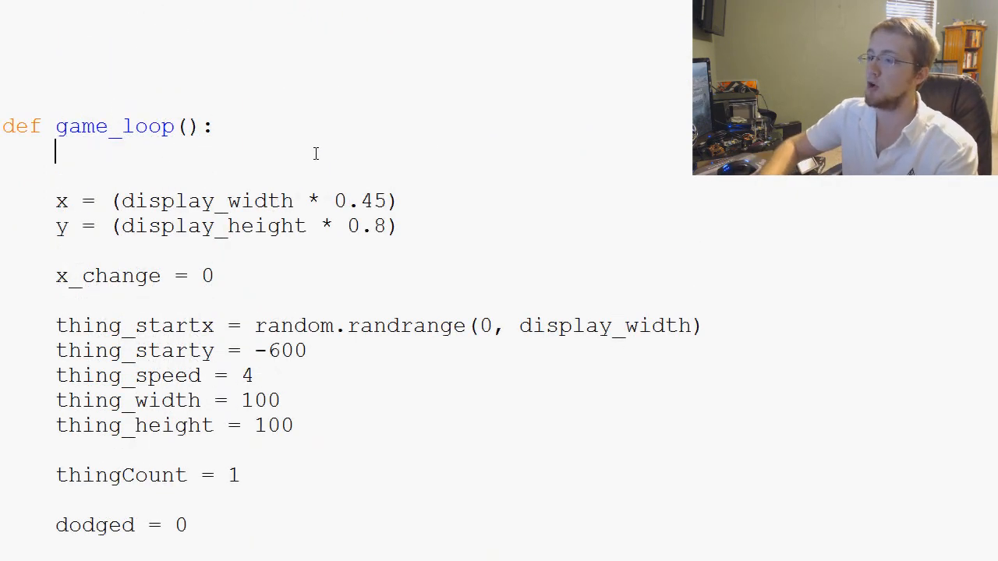
type("global Pause")
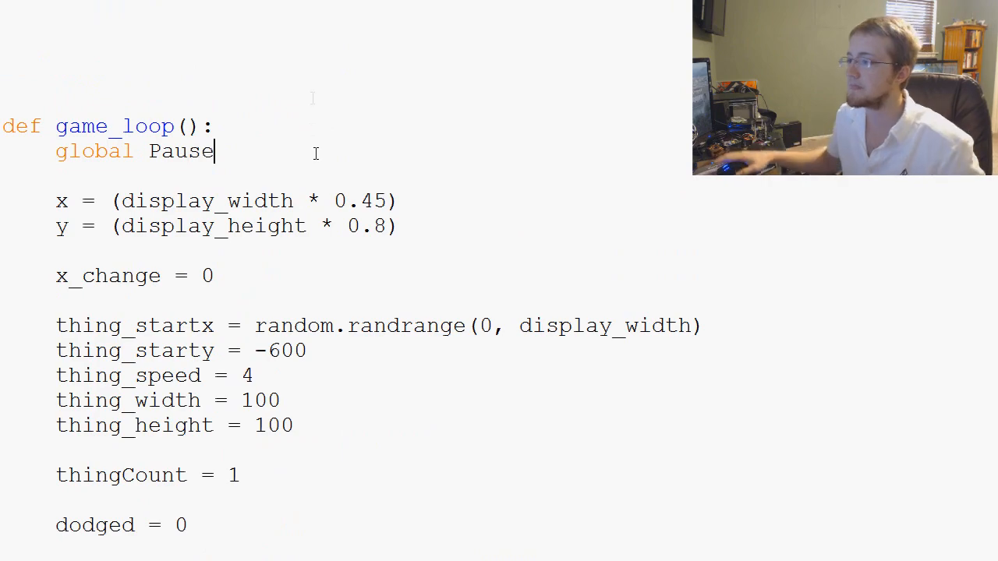
scroll("down", 3)
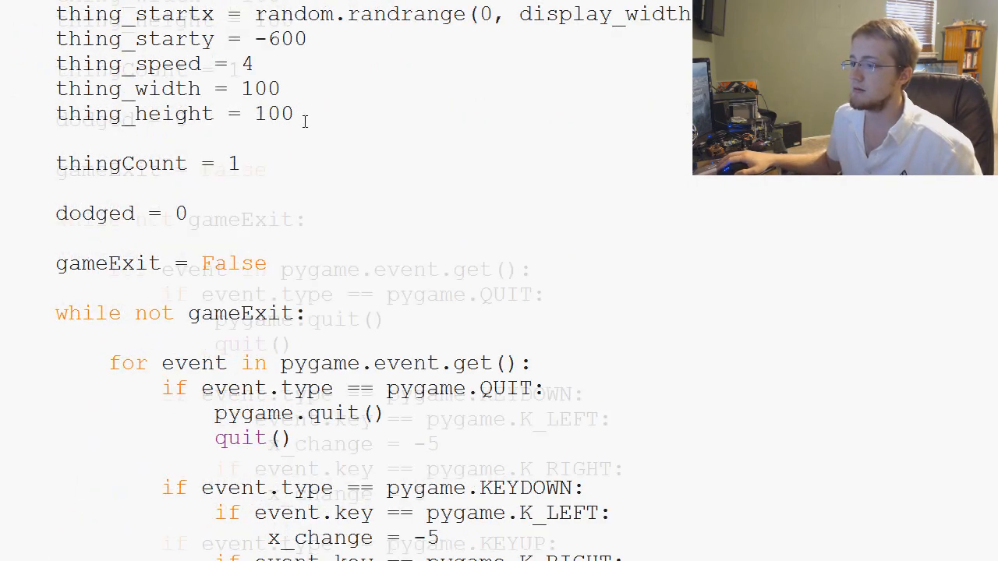
scroll("down", 3)
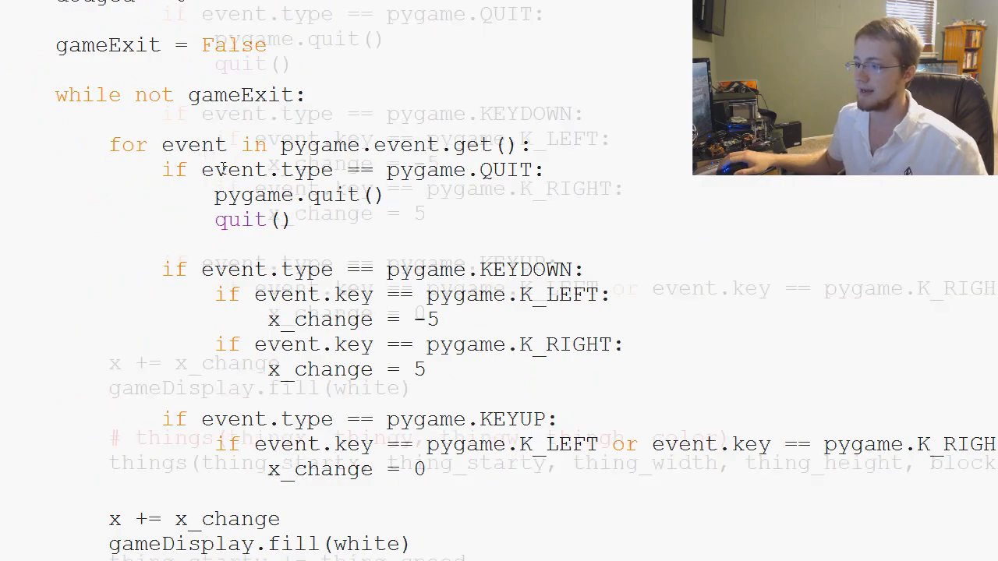
scroll("down", 3)
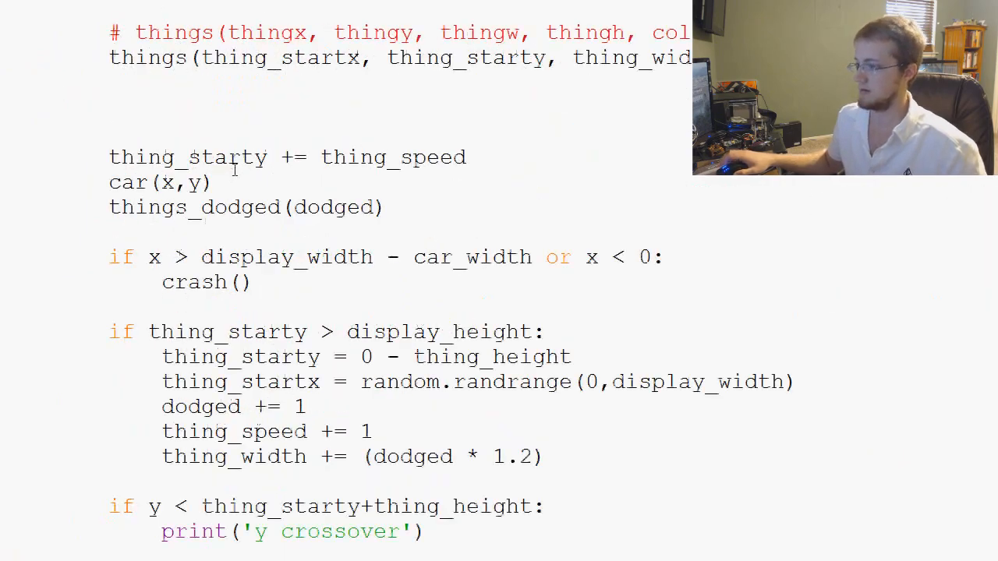
scroll("up", 3)
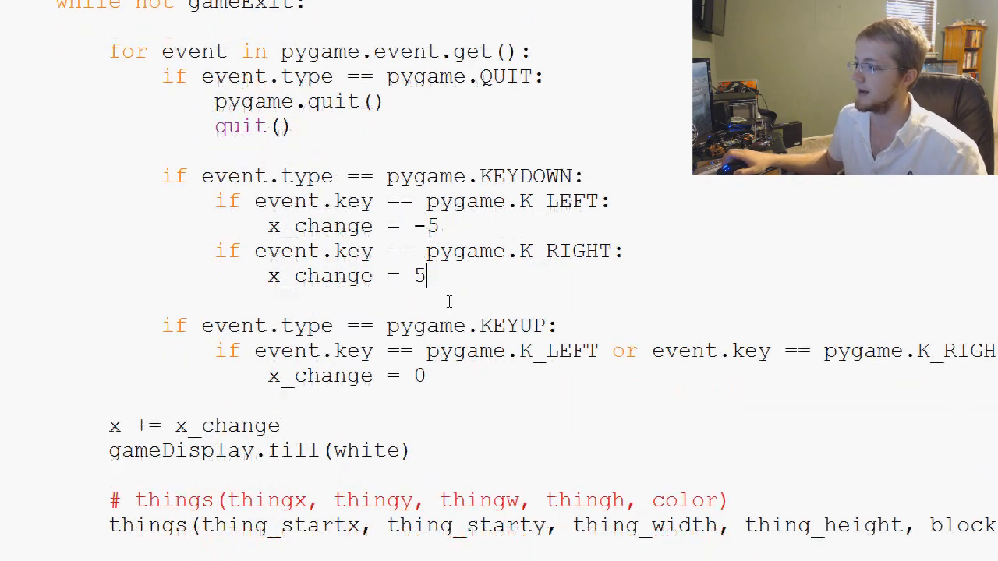
Add an 'if event.key == pygame.K_p:' check after the K_RIGHT branch
key("Return")
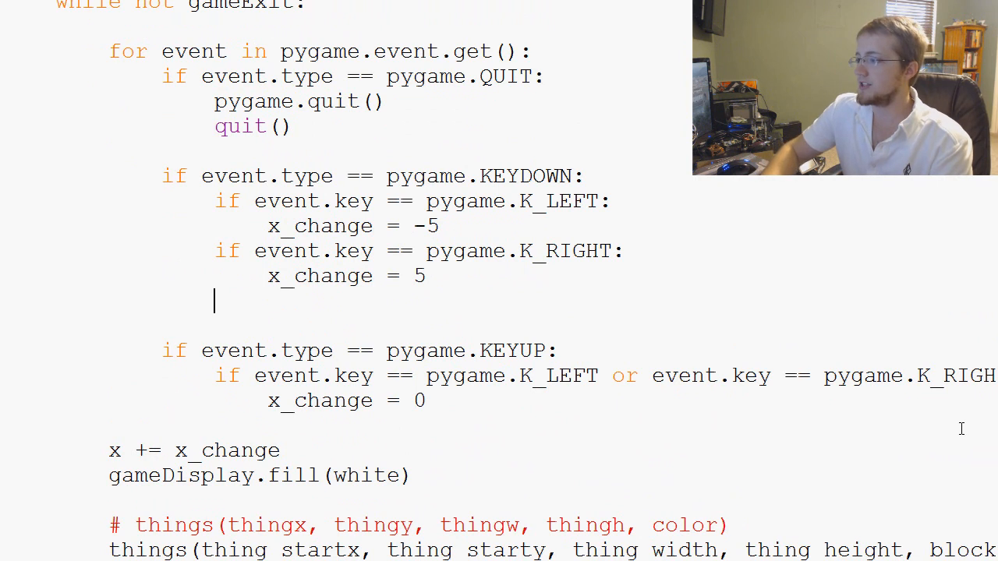
type("if event.")
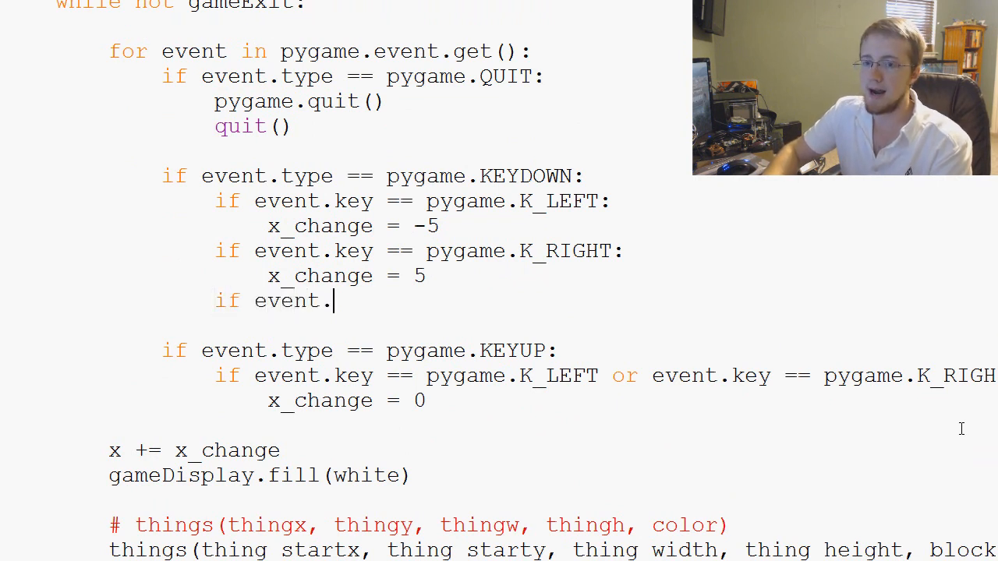
type("key")
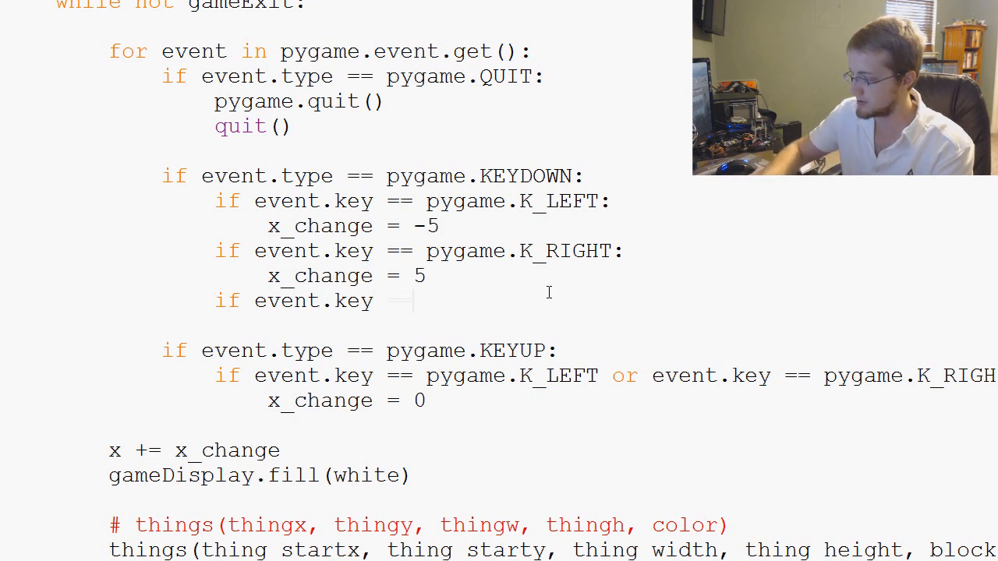
type("== pygame.")
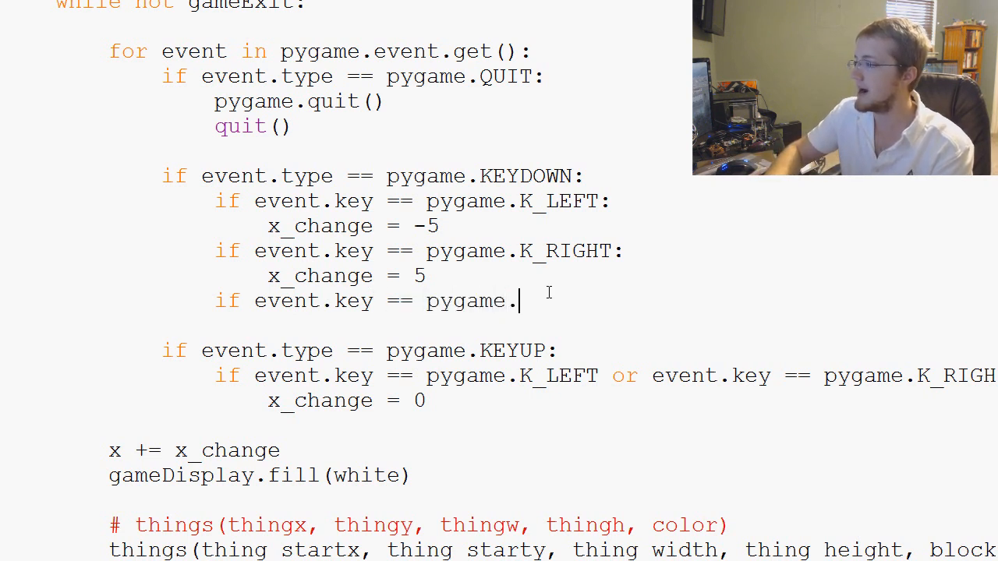
type("K_p")
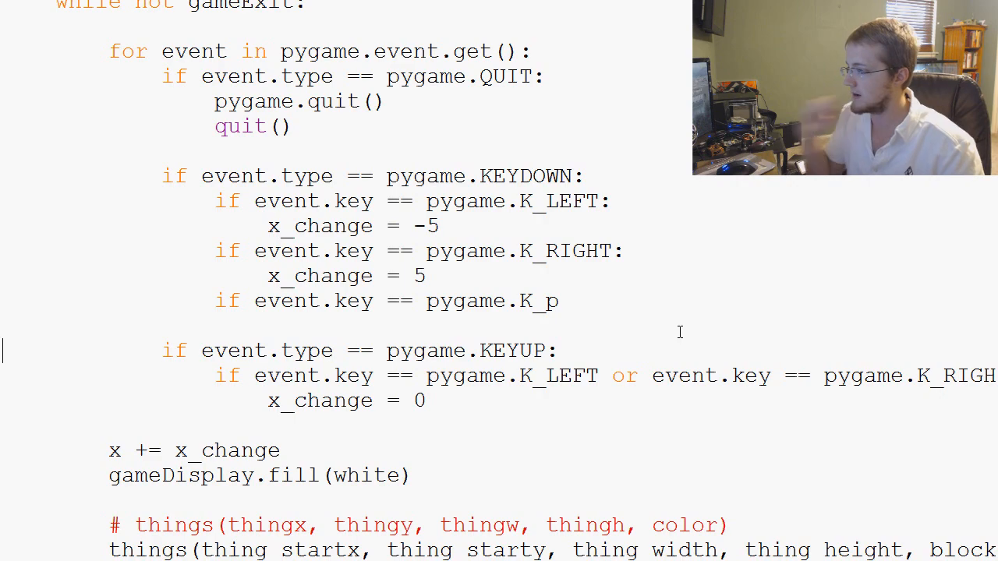
type(":")
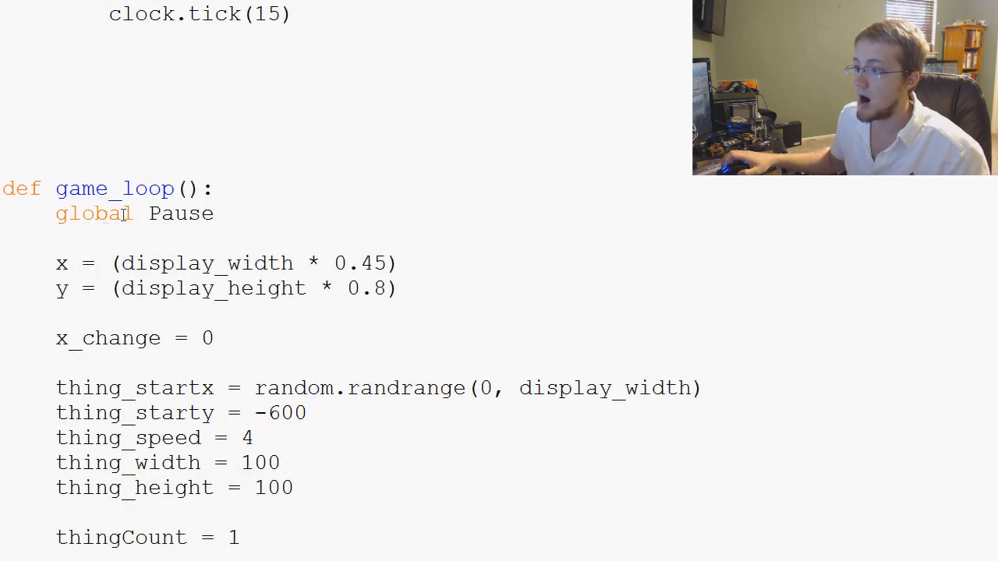
scroll("down", 3)
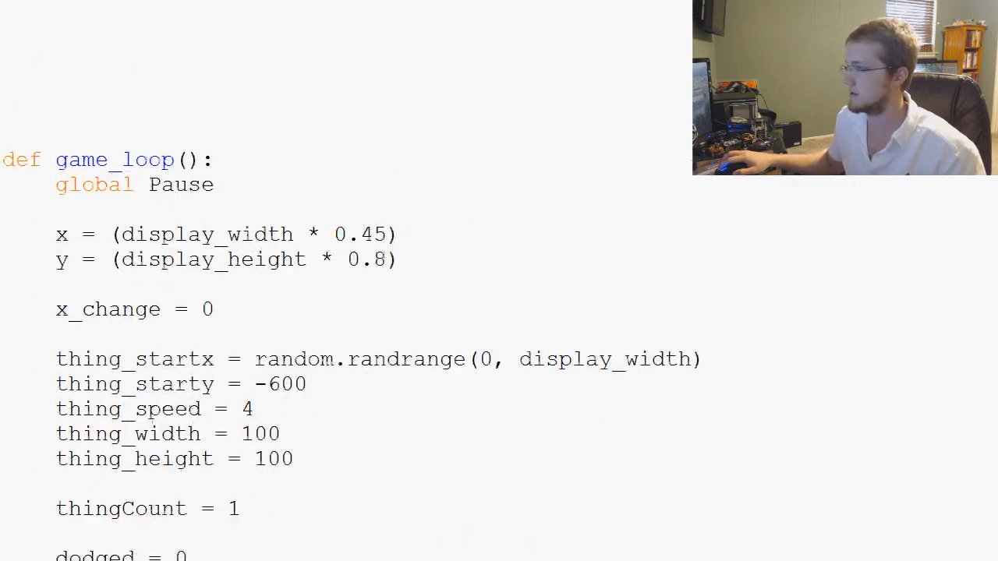
scroll("up", 3)
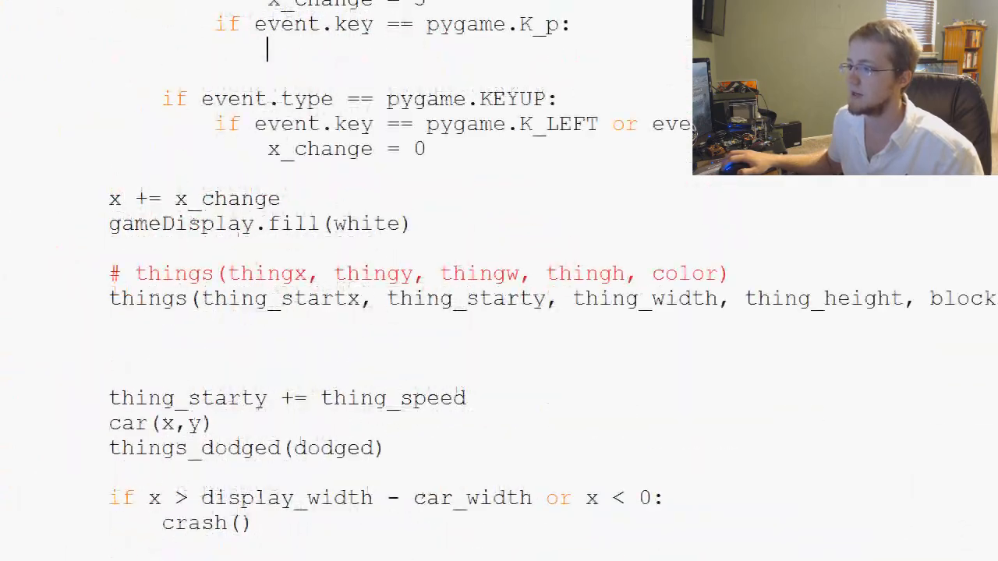
Under the K_p check, set pause = True and call pause()
scroll("up", 3)
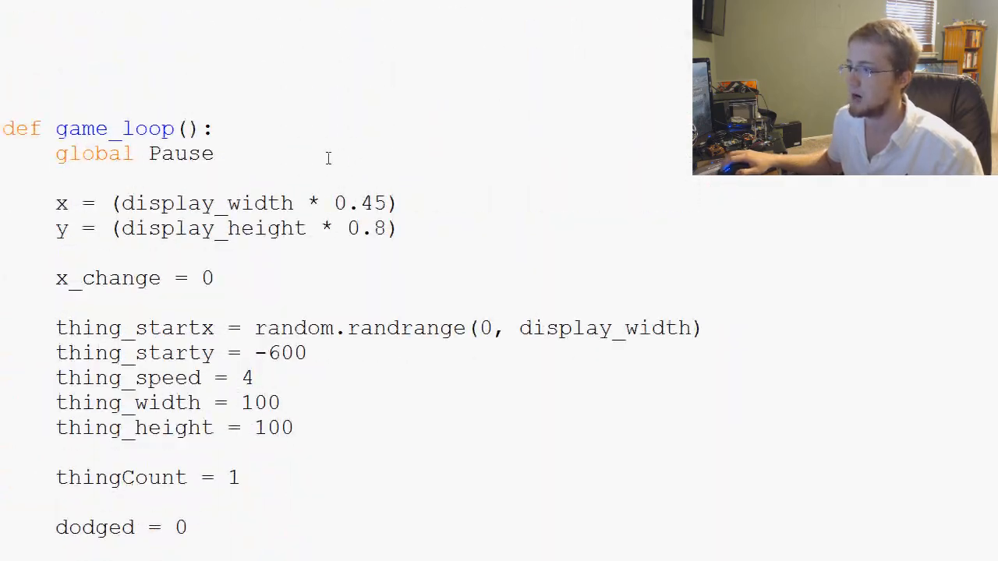
type("pause")
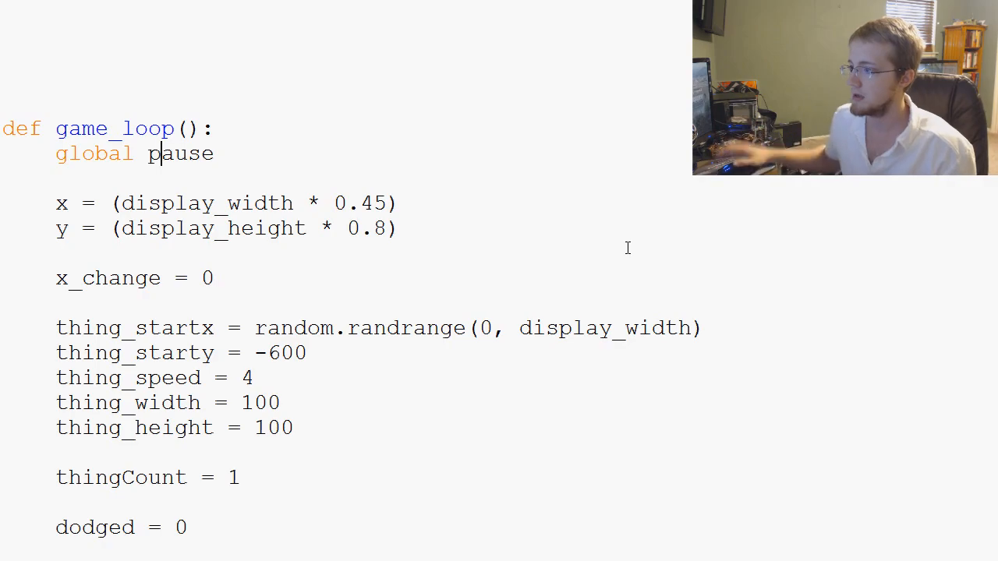
scroll("down", 3)
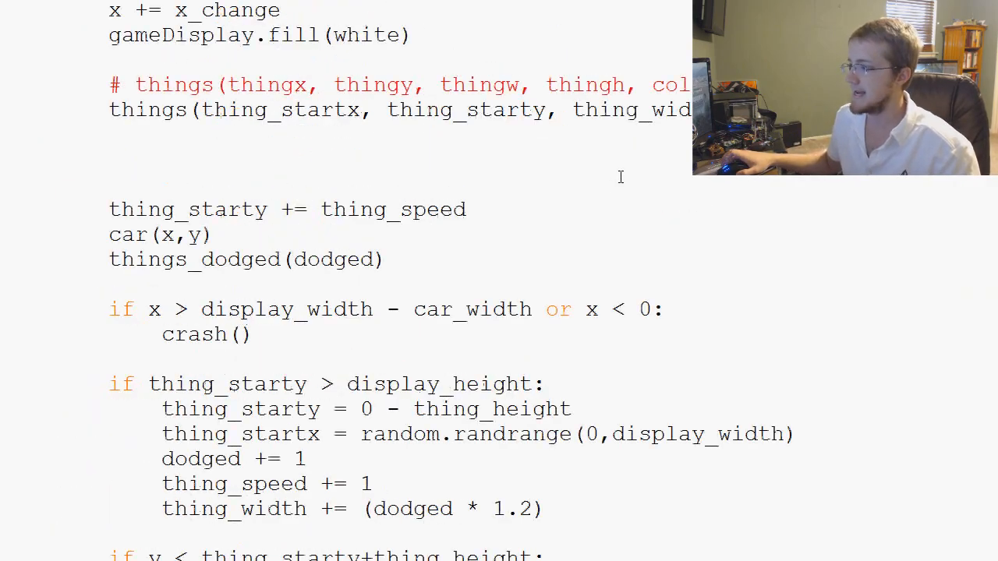
scroll("up", 3)
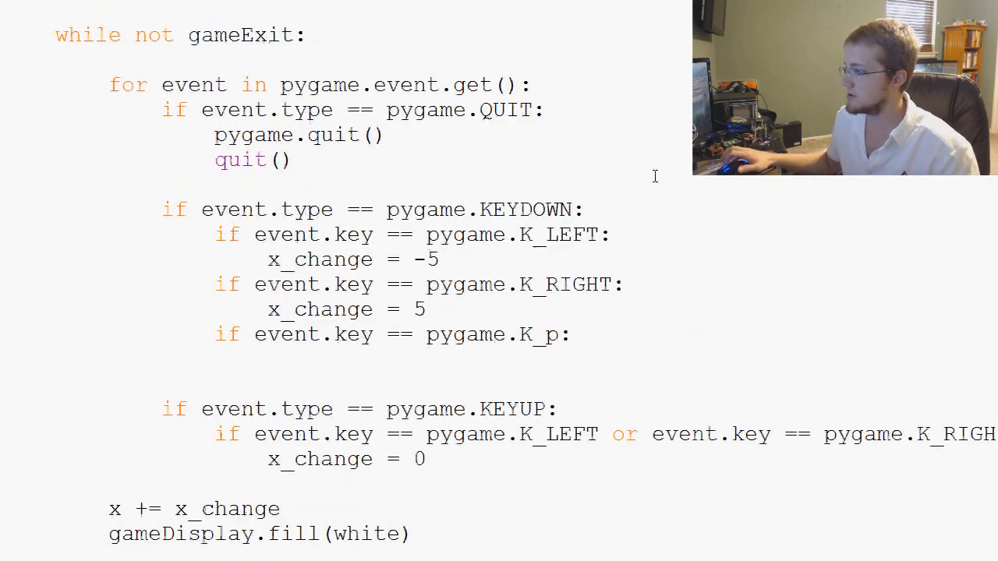
mouse_move(592, 303)
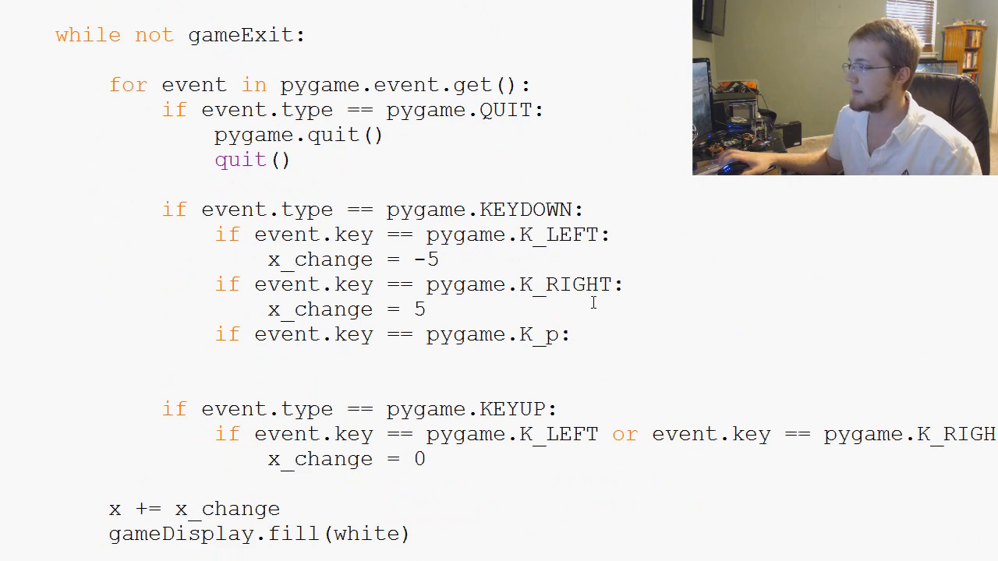
type("pa")
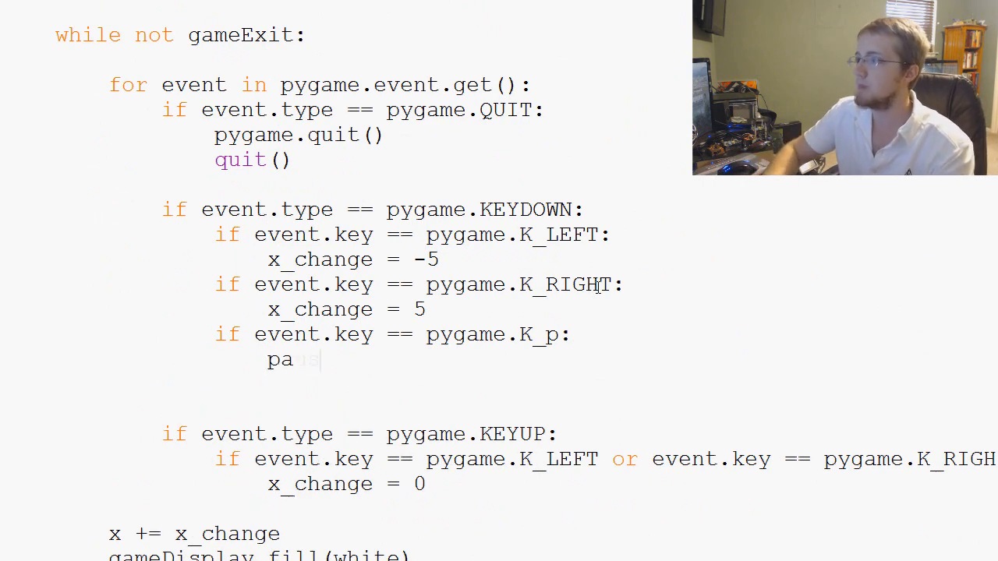
type("use = True")
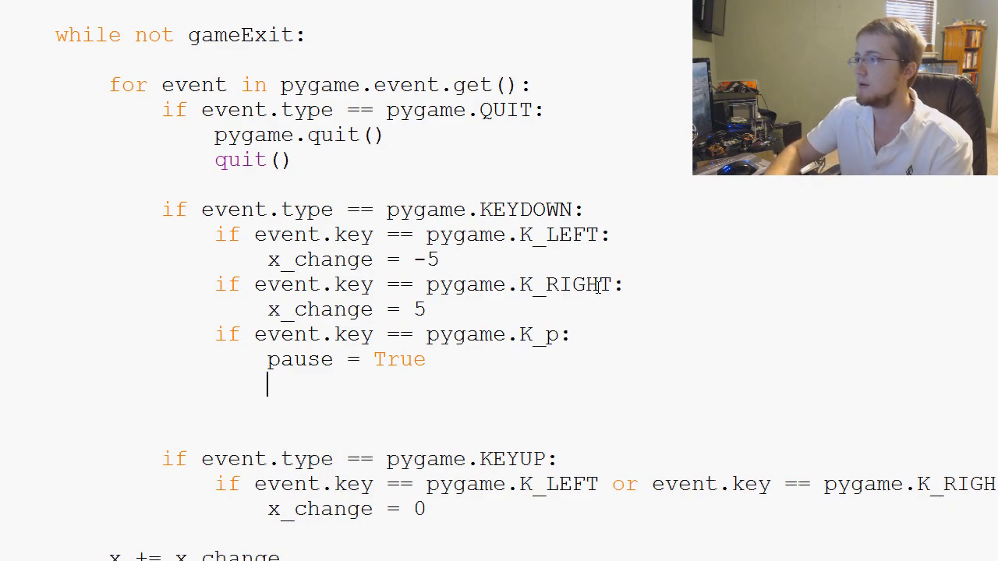
type("pause()")
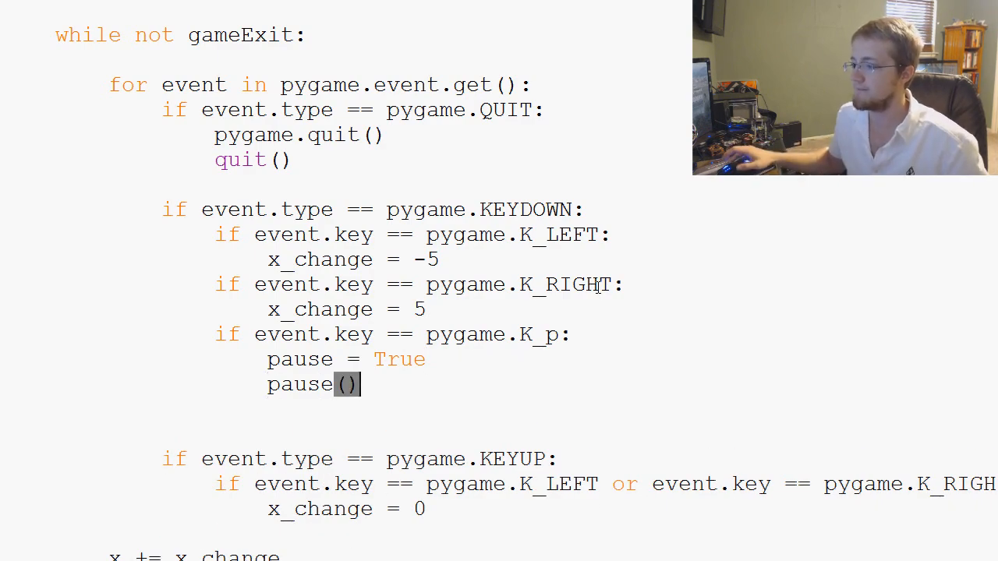
Rename def pause() to paused() so the P handler's call matches, then review unpause before running
scroll("down", 3)
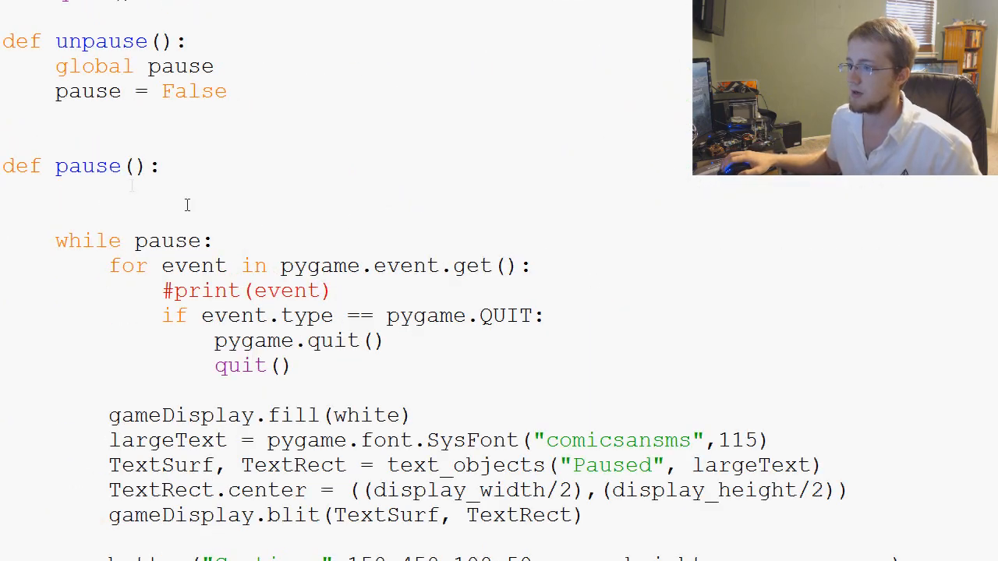
type("d")
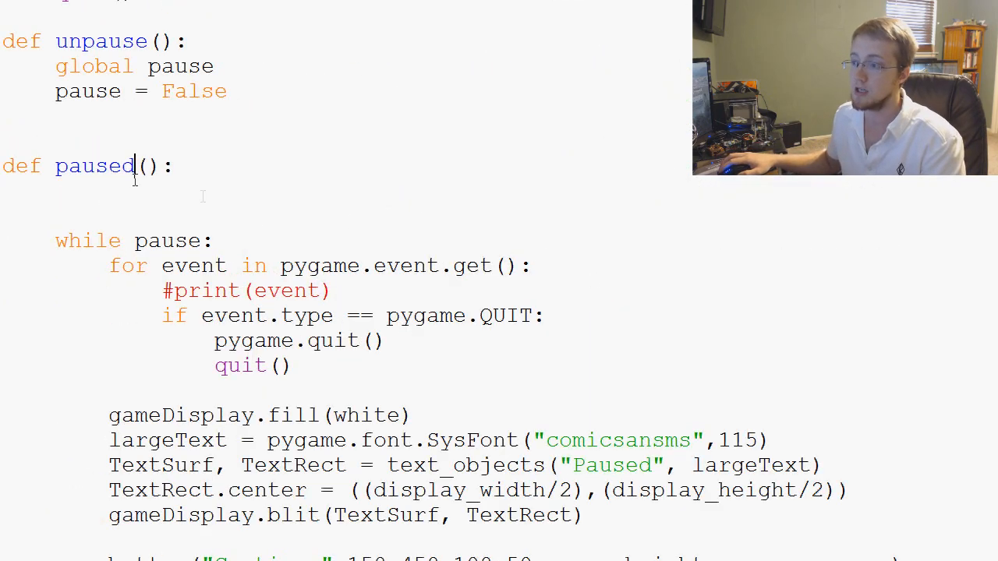
scroll("down", 3)
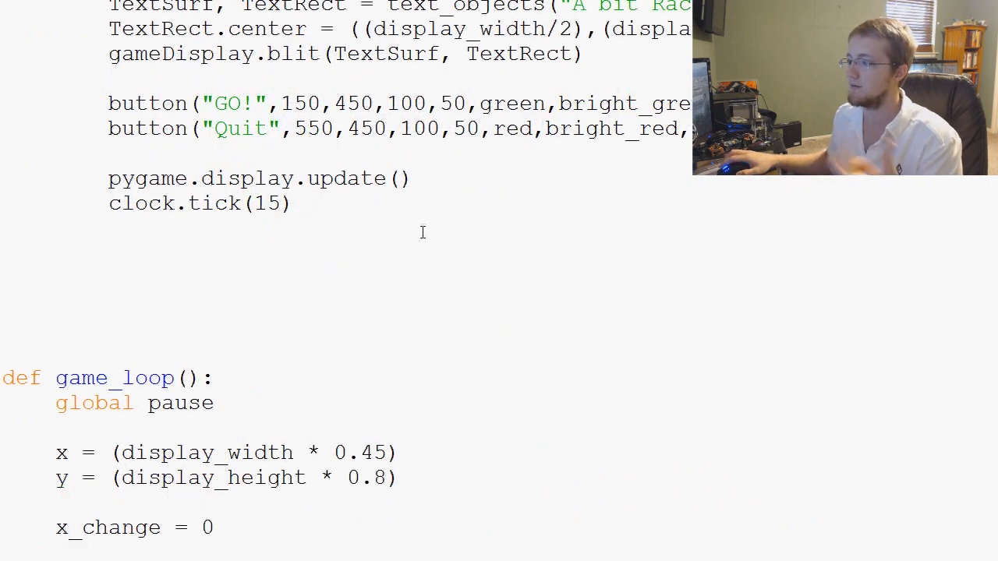
scroll("up", 3)
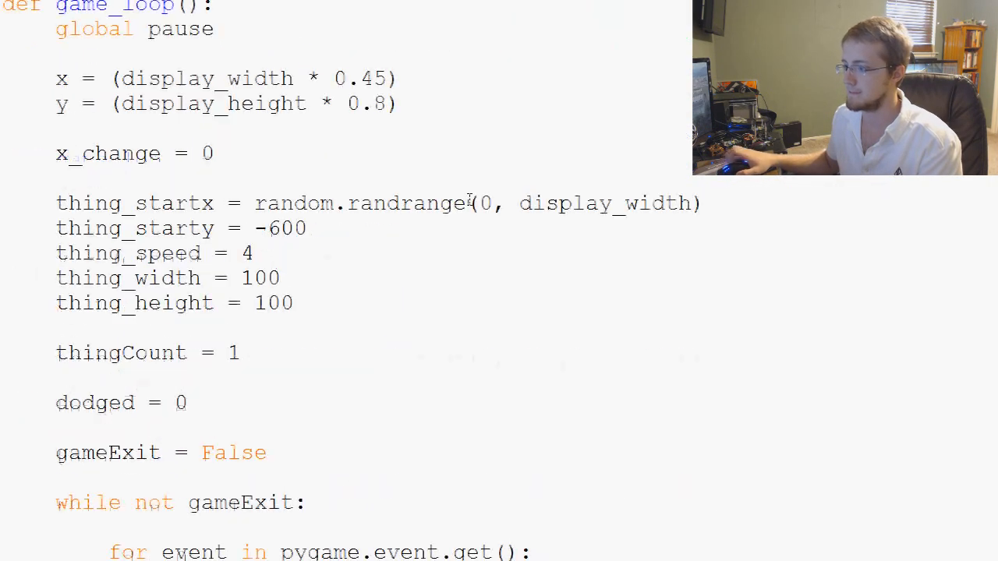
scroll("down", 3)
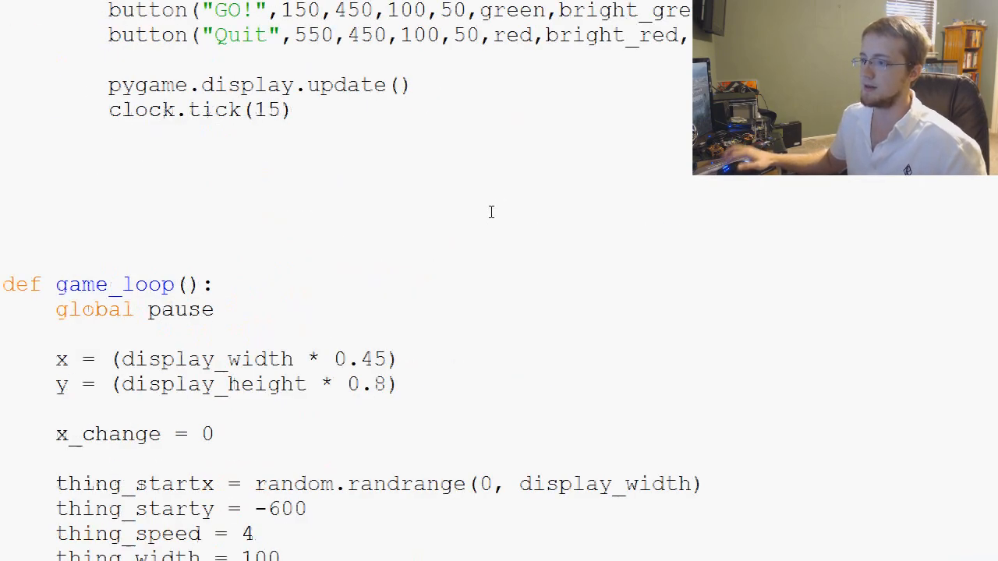
scroll("up", 3)
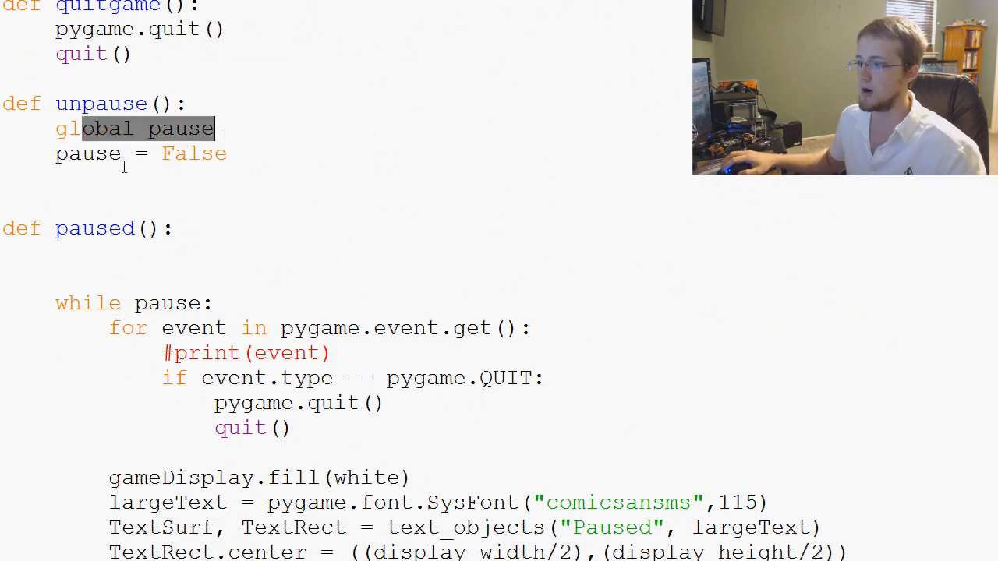
scroll("down", 3)
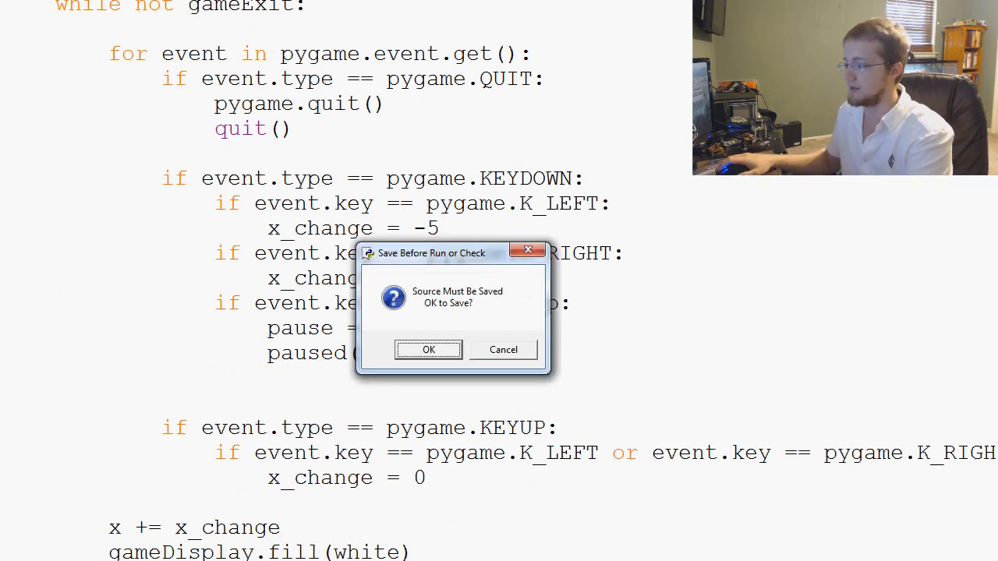
Save the script, launch A bit Racey and start a race with GO!
left_click(427, 349)
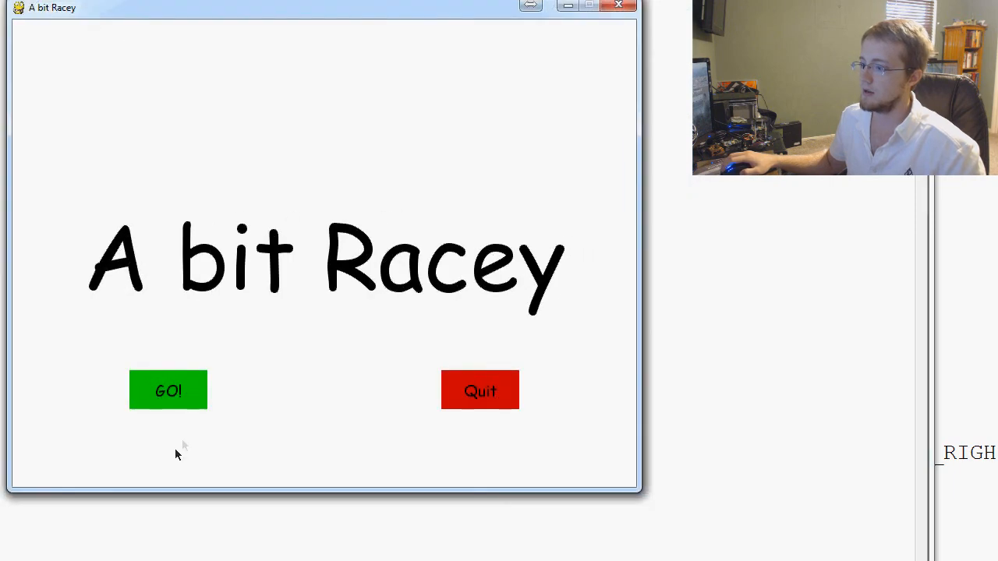
left_click(168, 390)
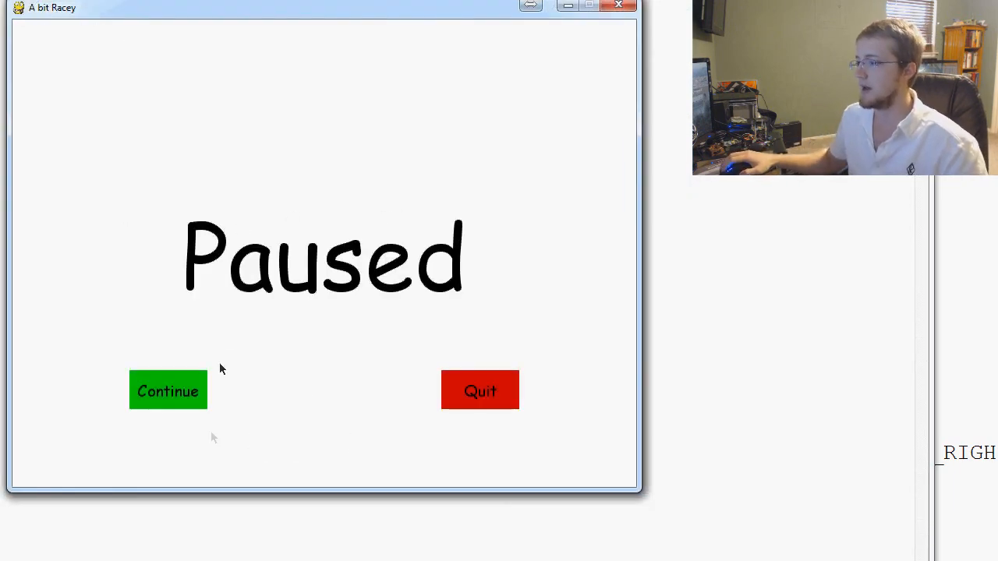
mouse_move(100, 431)
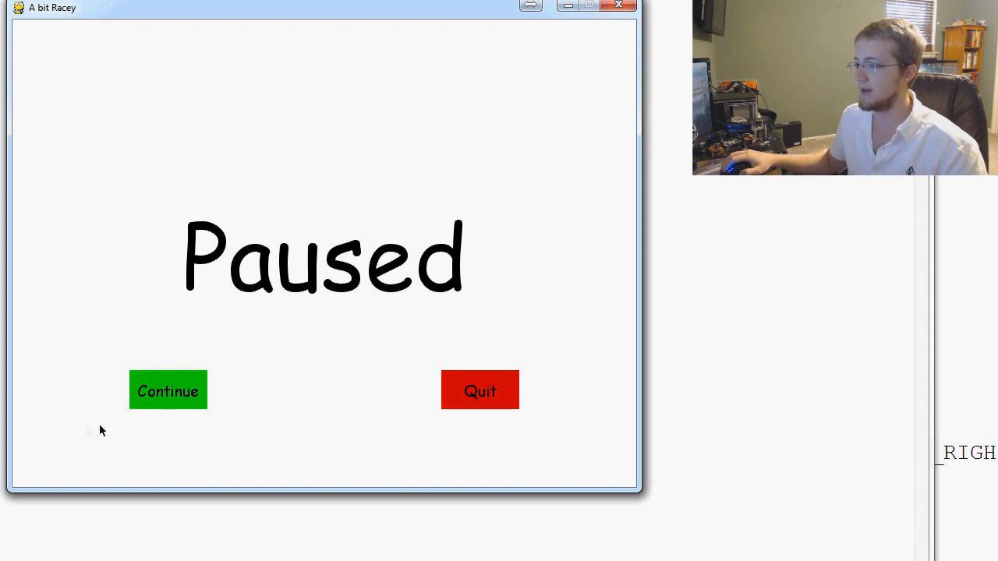
left_click(168, 390)
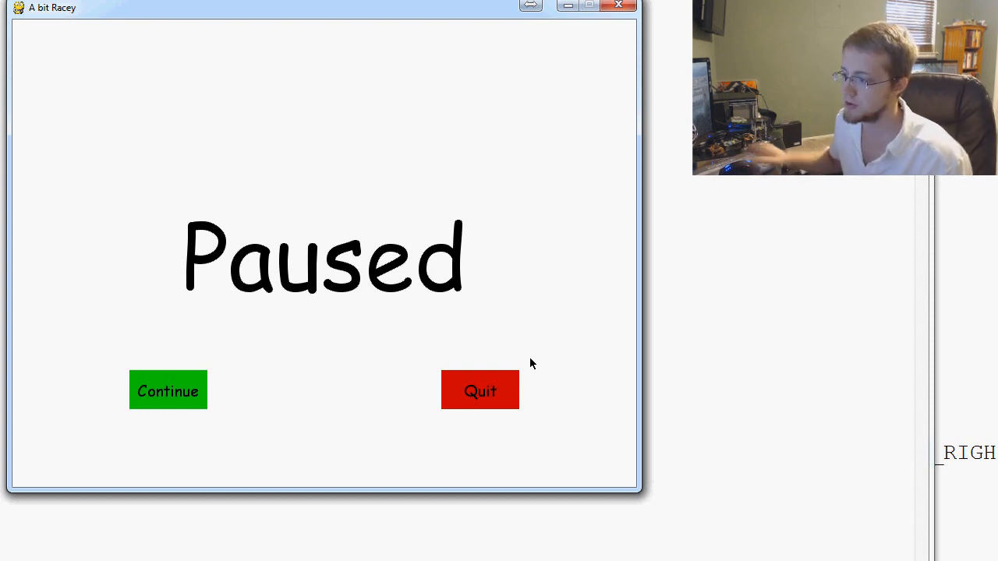
left_click(169, 390)
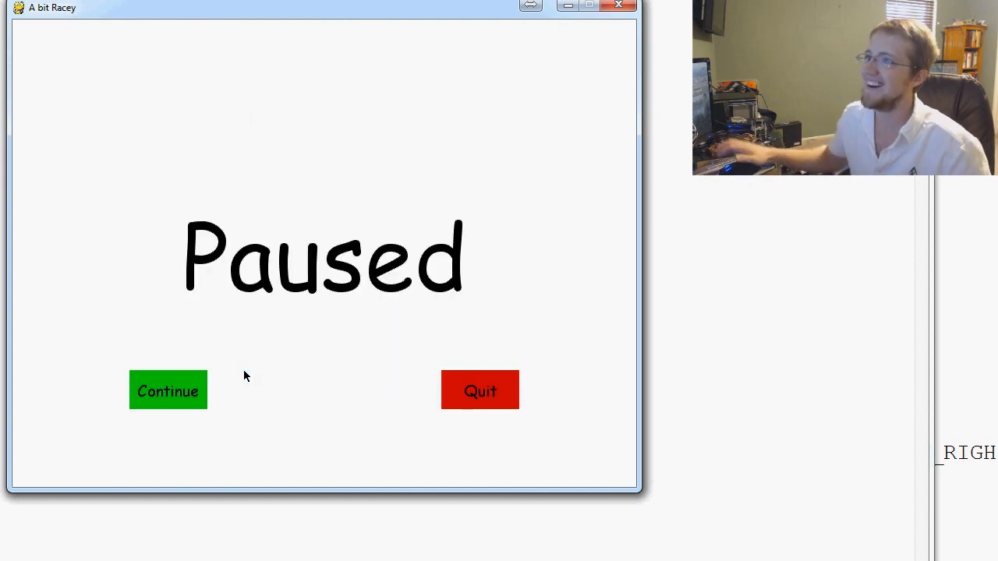
On the Paused screen try Continue, then choose Quit to end the game
left_click(169, 390)
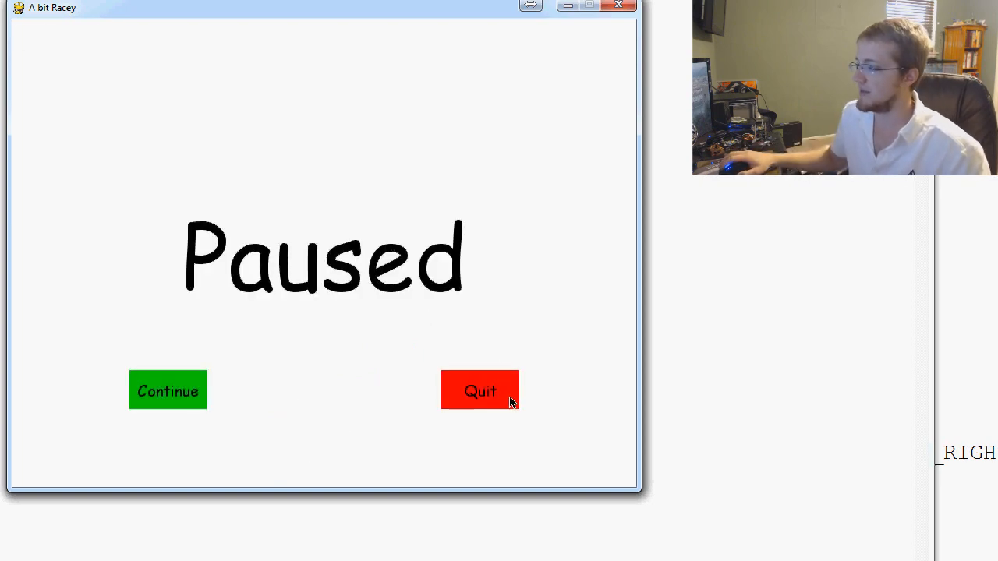
left_click(480, 390)
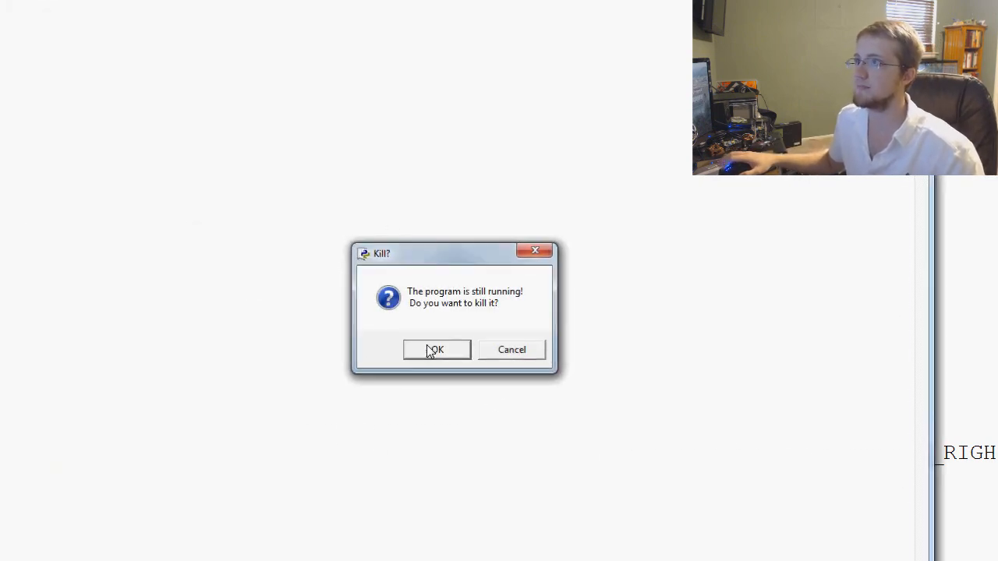
Kill the running game, review the K_p pause handler in game_loop, and relaunch with F5
left_click(436, 349)
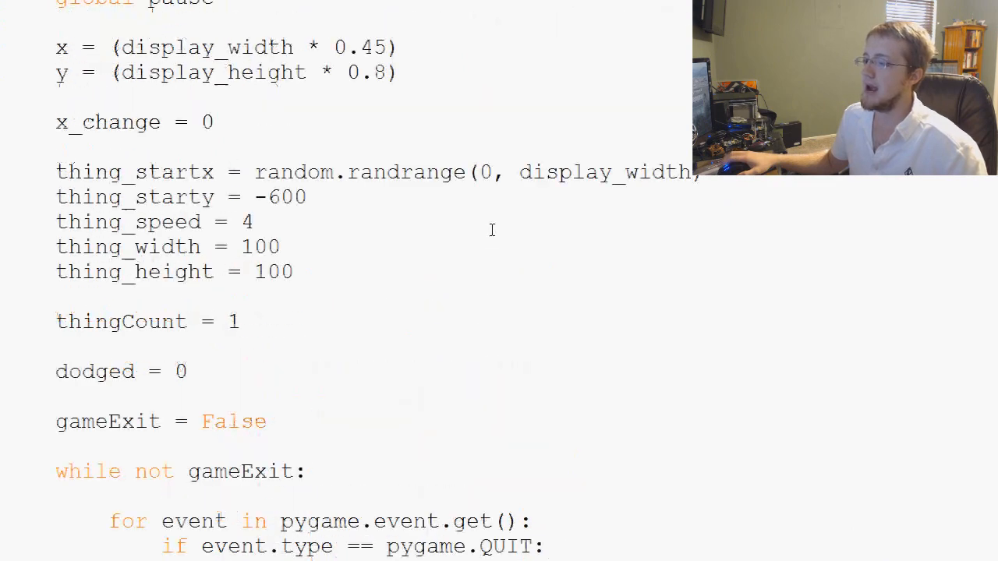
scroll("down", 3)
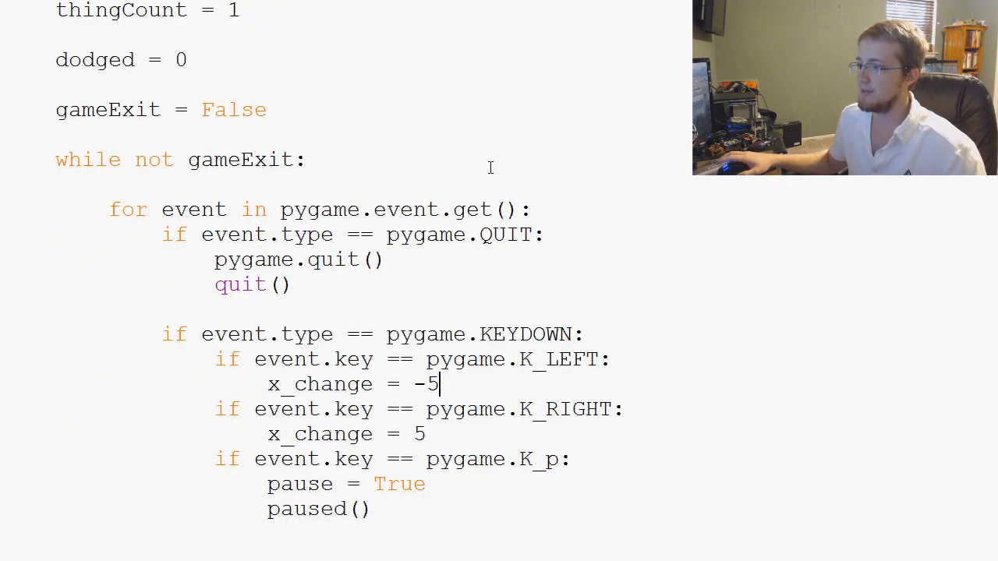
scroll("down", 3)
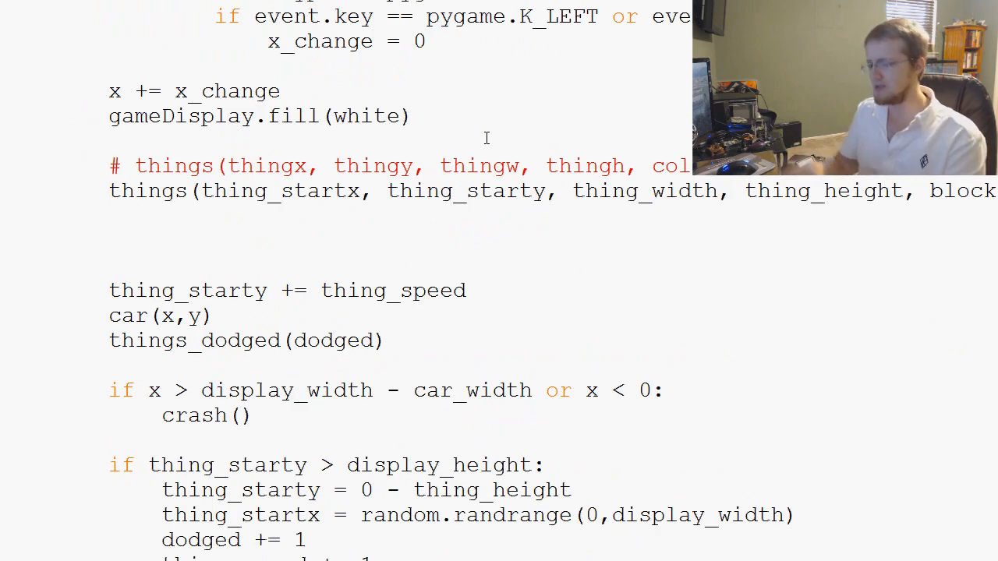
left_click(468, 292)
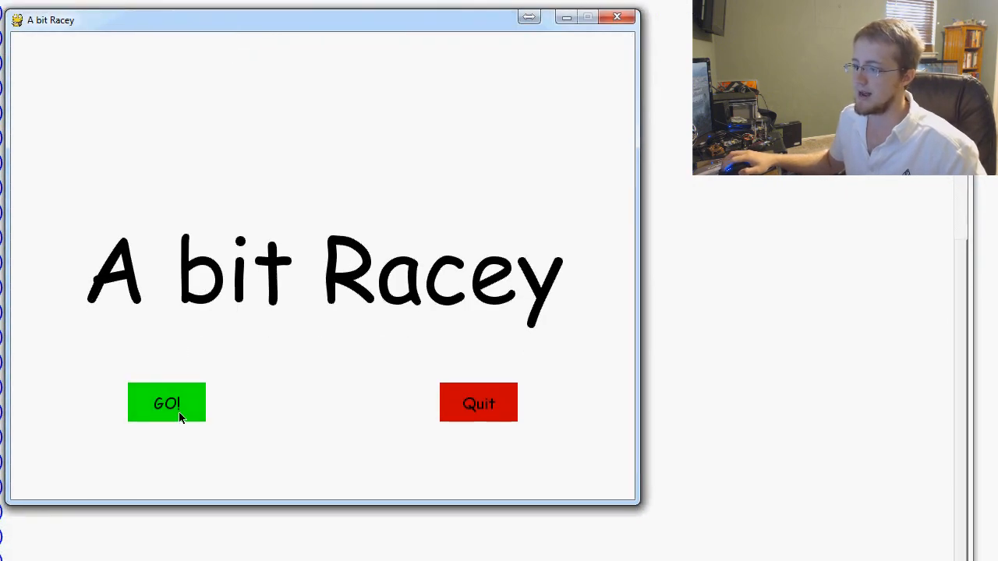
Start a race with GO!, then close the game window to return to IDLE
left_click(165, 402)
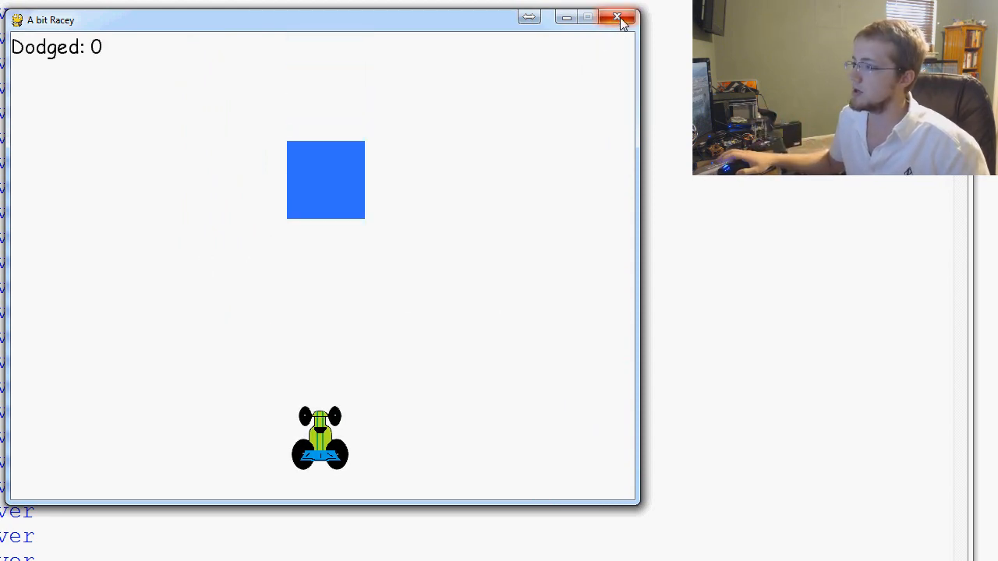
left_click(617, 17)
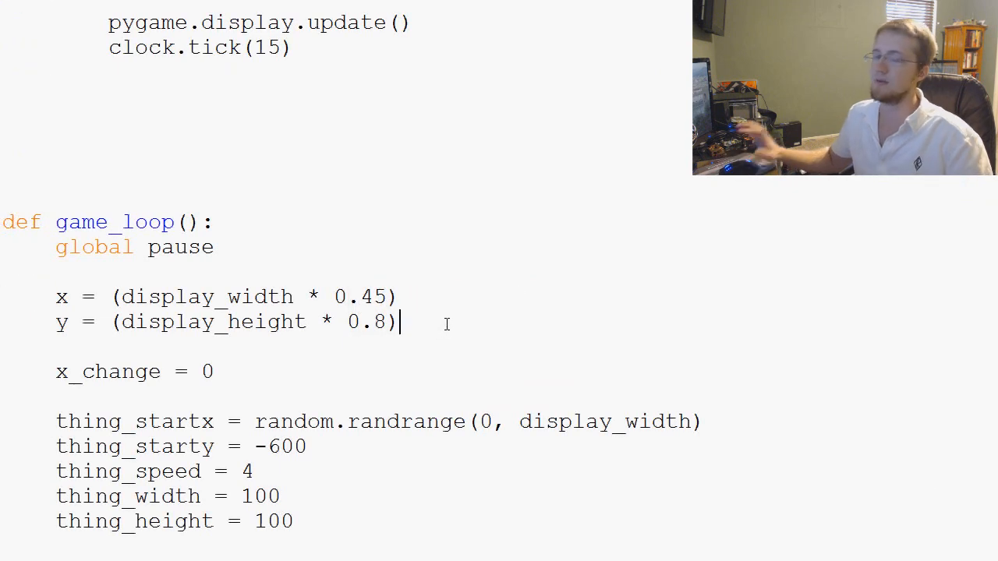